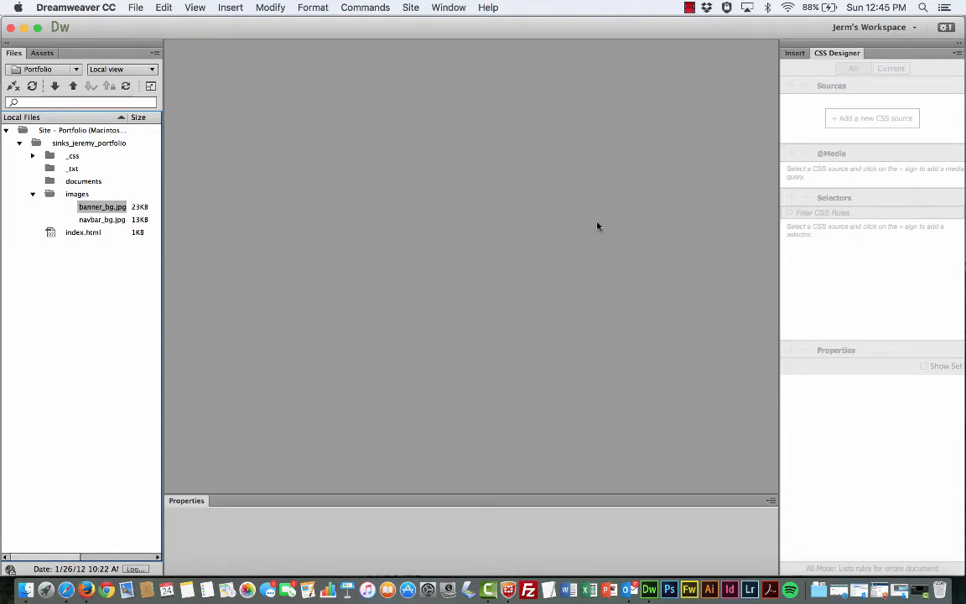
pyautogui.moveTo(265, 162)
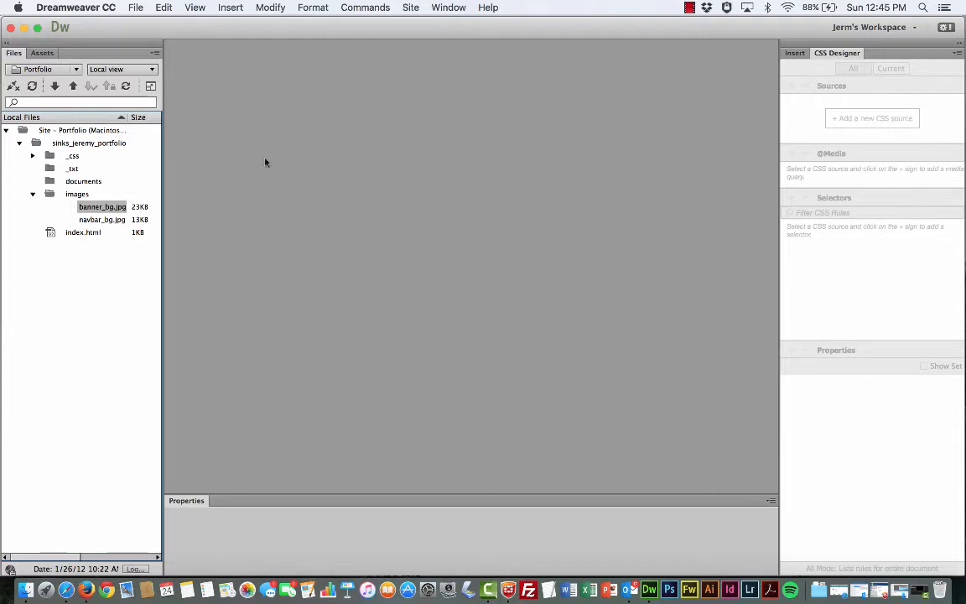
# Open index.html from the Files panel in Design view.
pyautogui.click(83, 232)
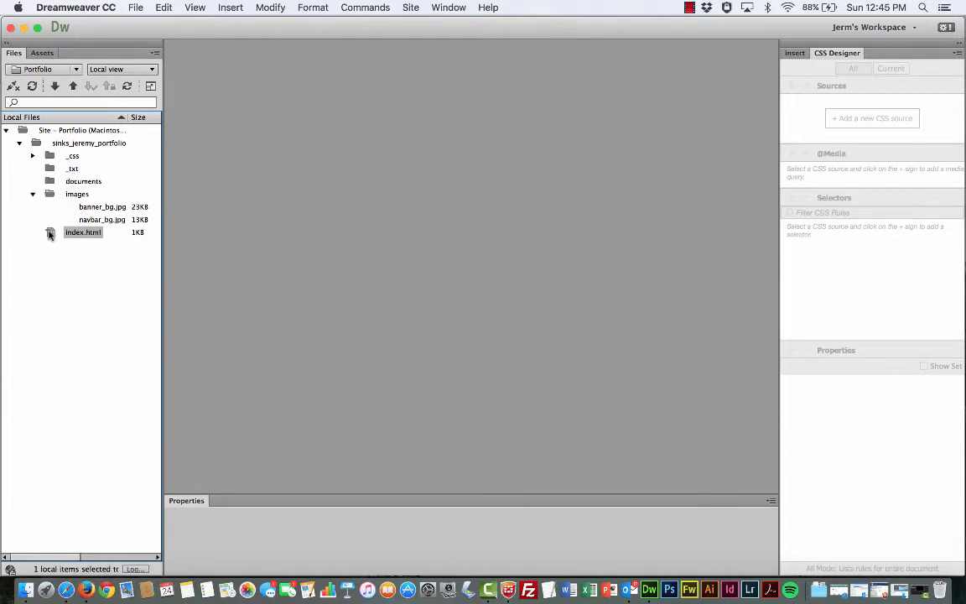
pyautogui.doubleClick(83, 232)
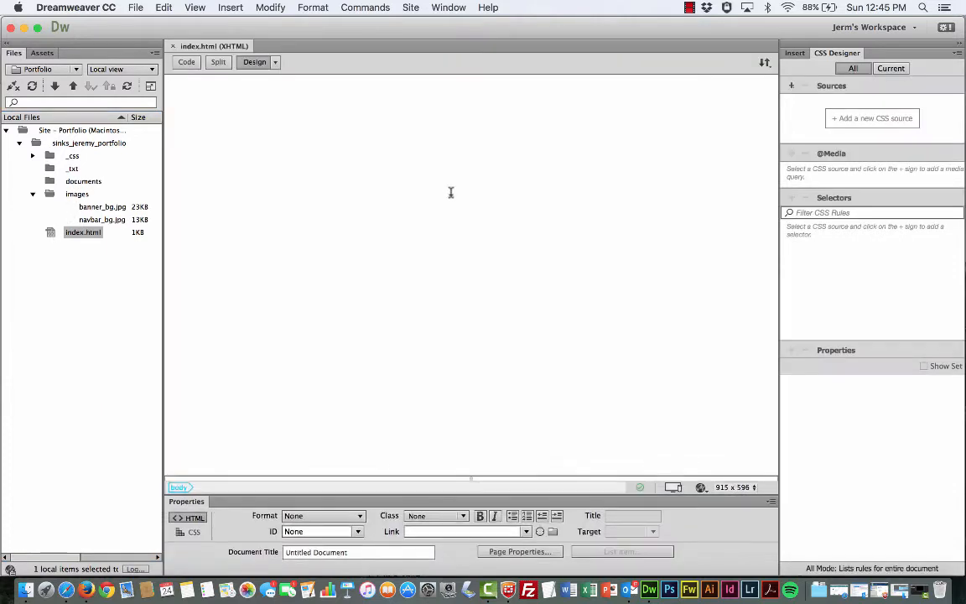
pyautogui.moveTo(441, 114)
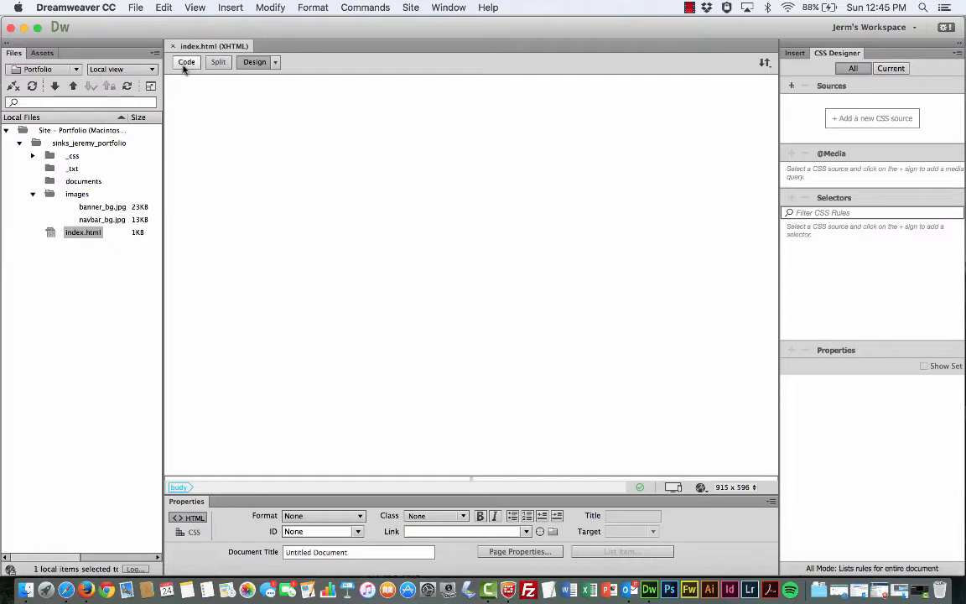
# Switch index.html to Code view and inspect its head, title and empty body lines.
pyautogui.click(186, 62)
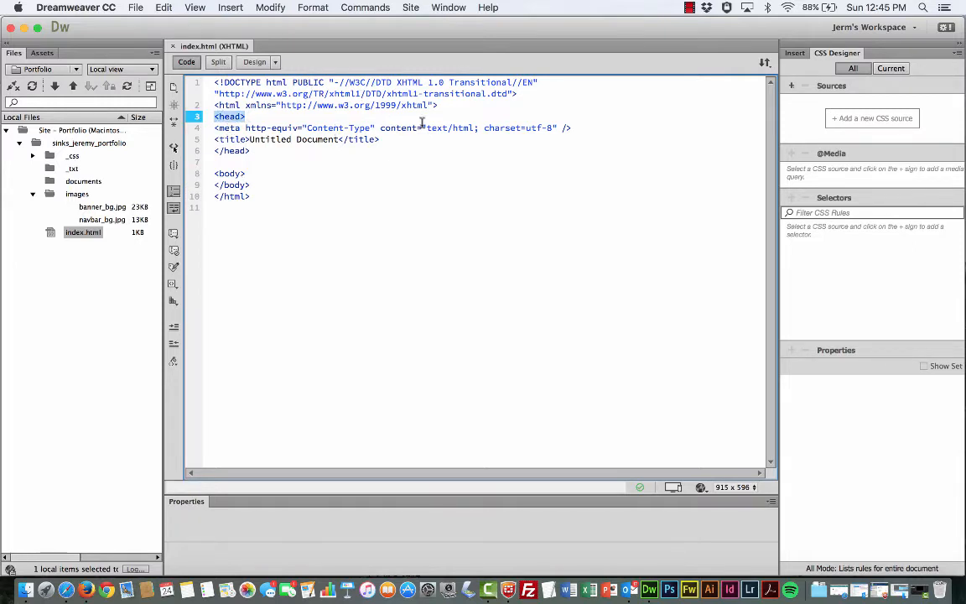
pyautogui.click(294, 139)
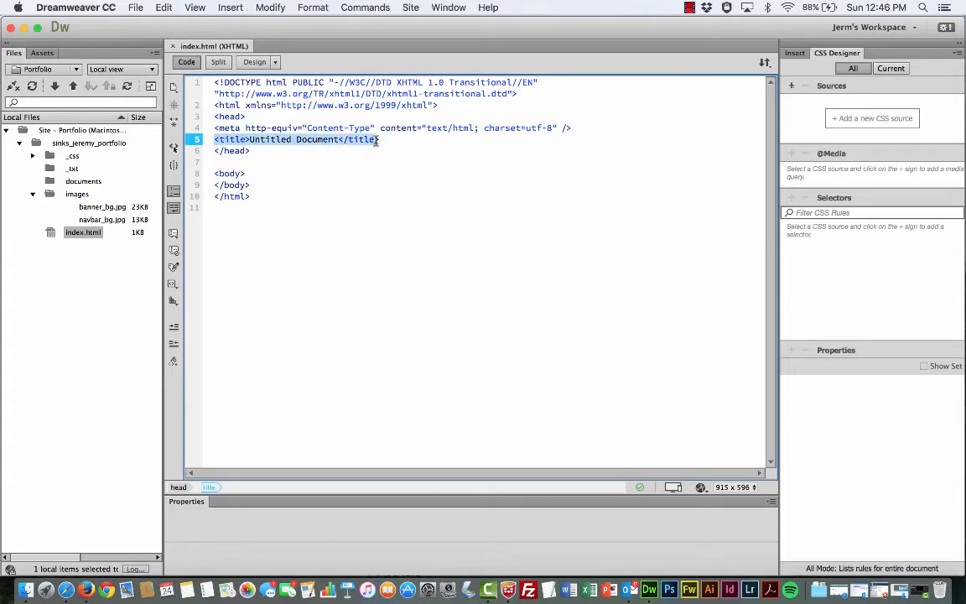
pyautogui.click(250, 150)
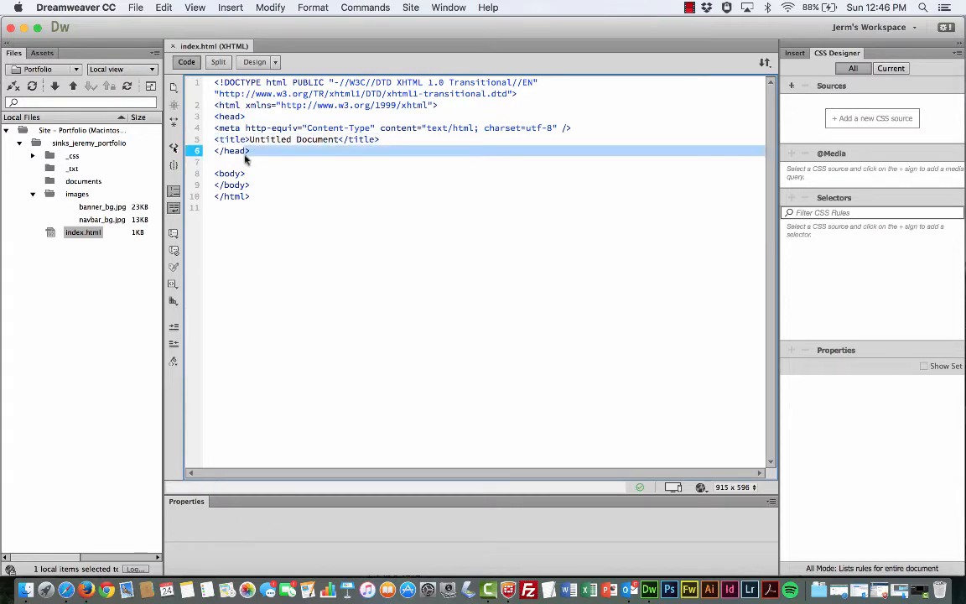
pyautogui.click(229, 173)
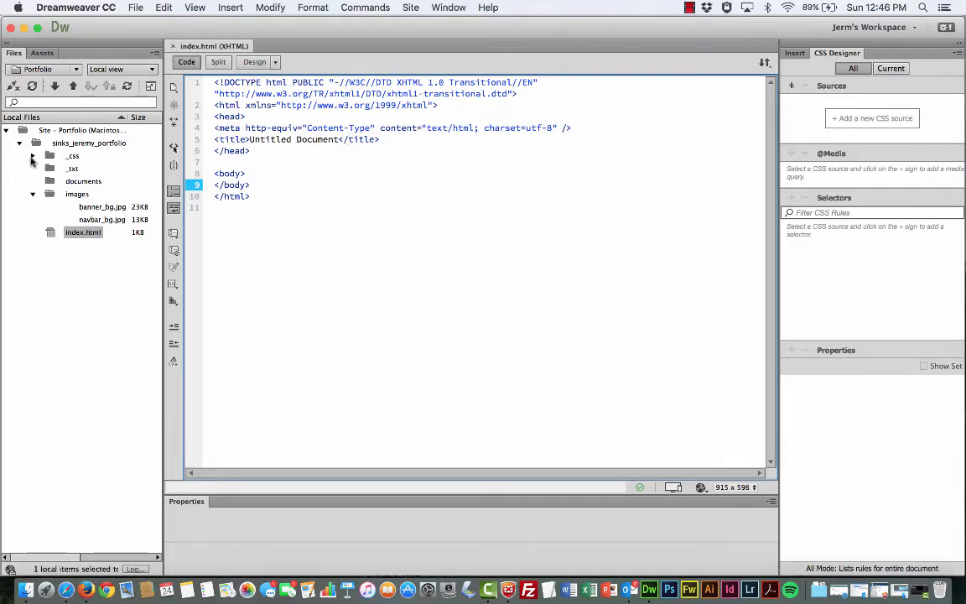
pyautogui.click(31, 156)
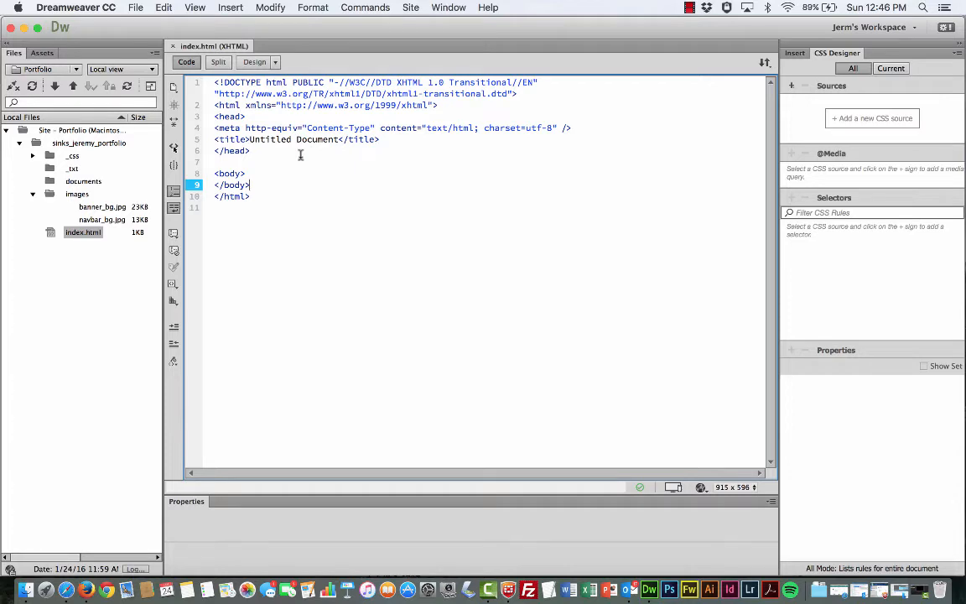
pyautogui.moveTo(335, 161)
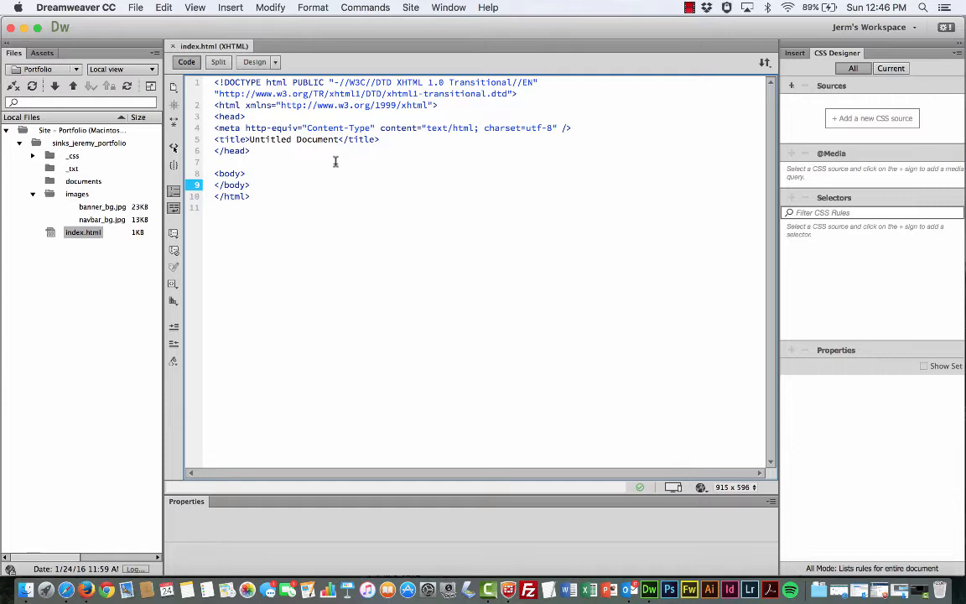
pyautogui.click(249, 185)
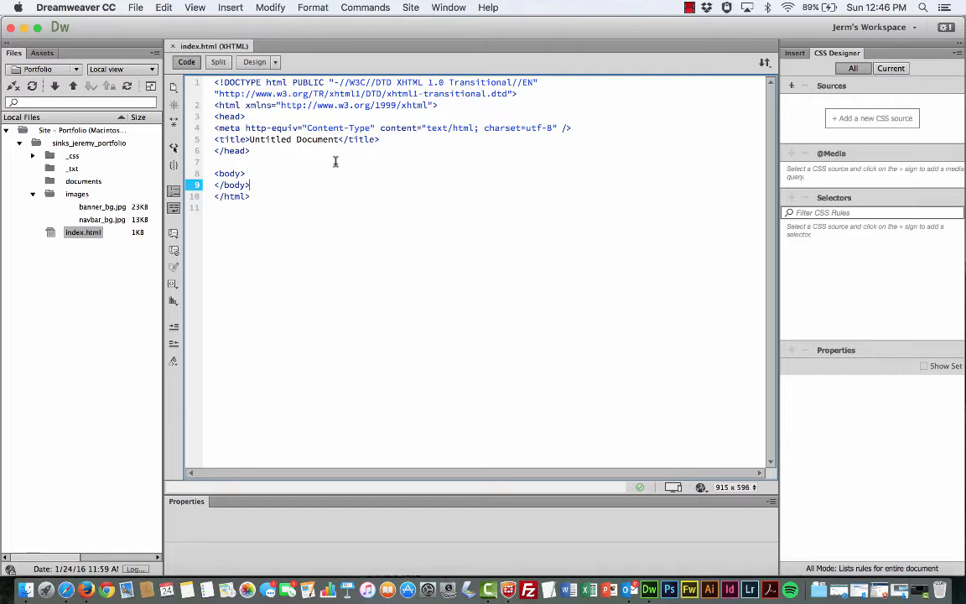
pyautogui.moveTo(372, 180)
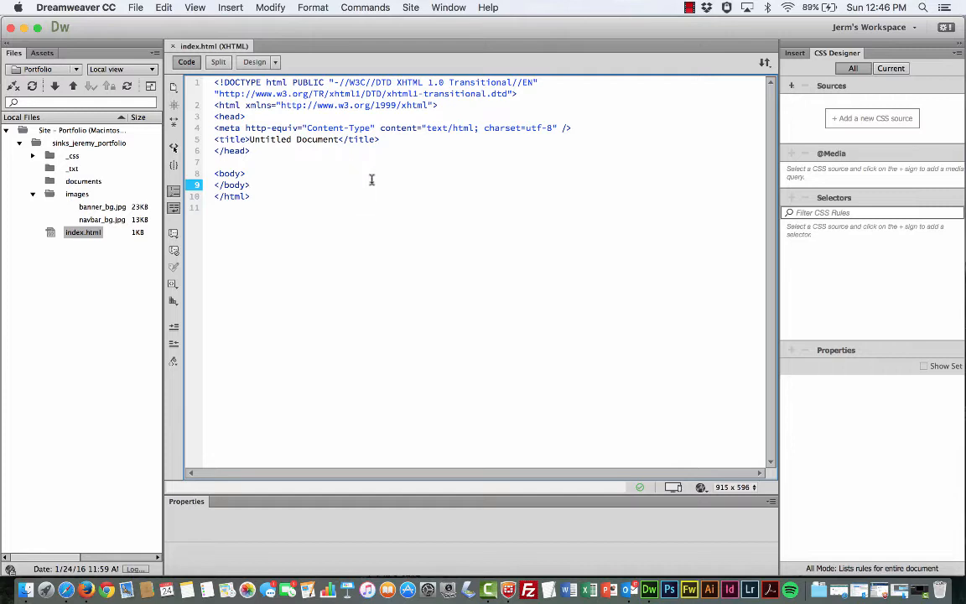
pyautogui.moveTo(416, 181)
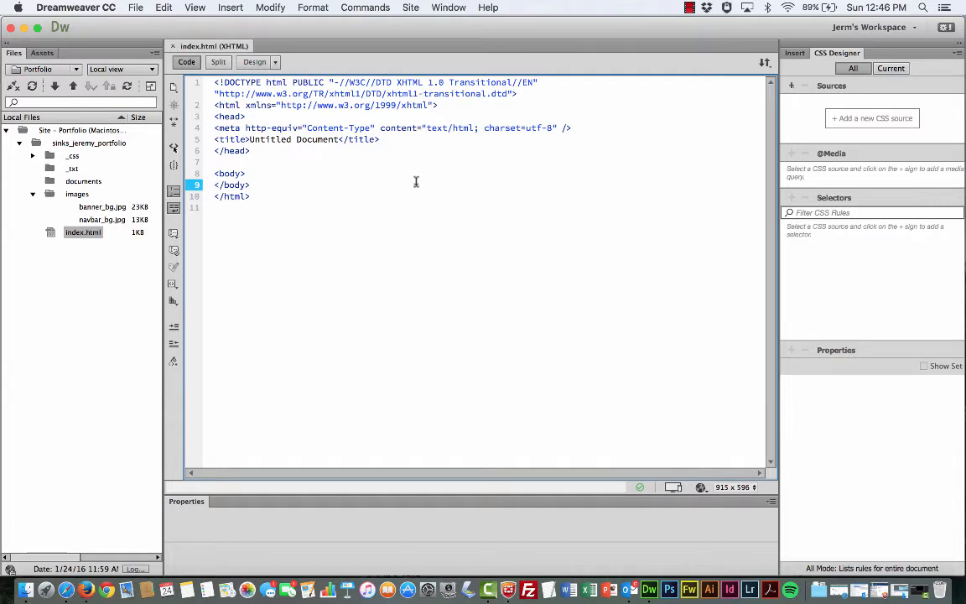
pyautogui.click(249, 184)
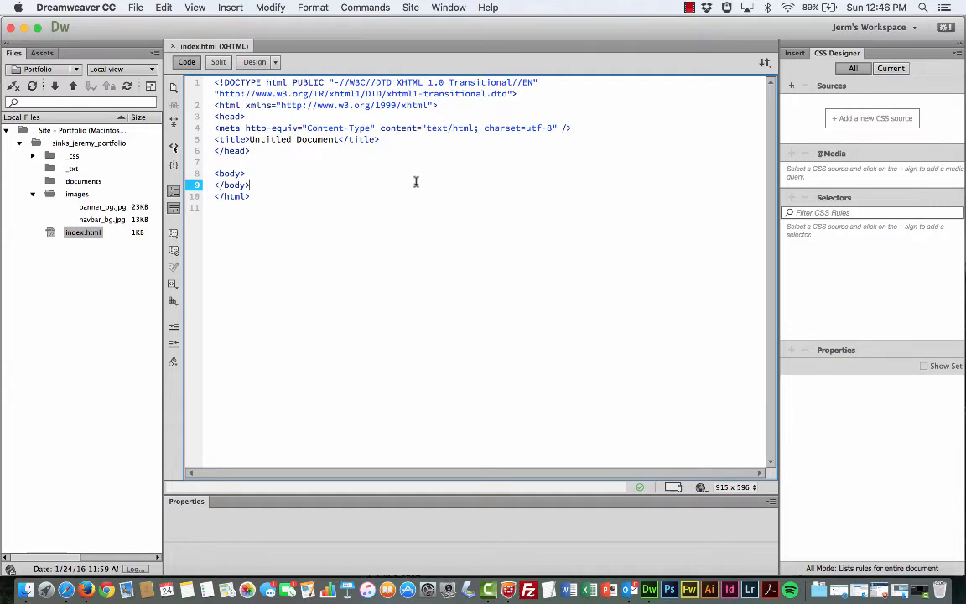
pyautogui.moveTo(455, 187)
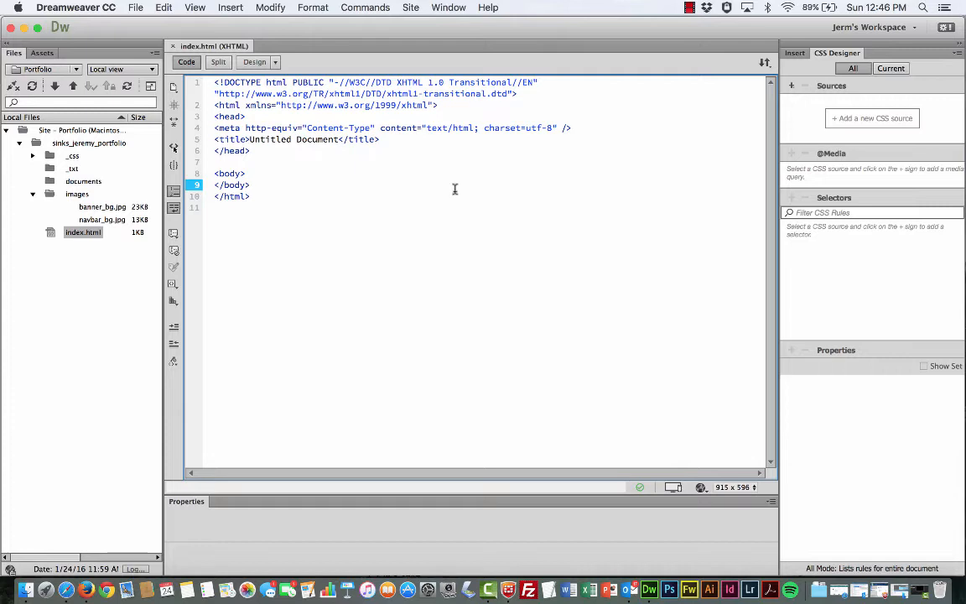
pyautogui.click(250, 184)
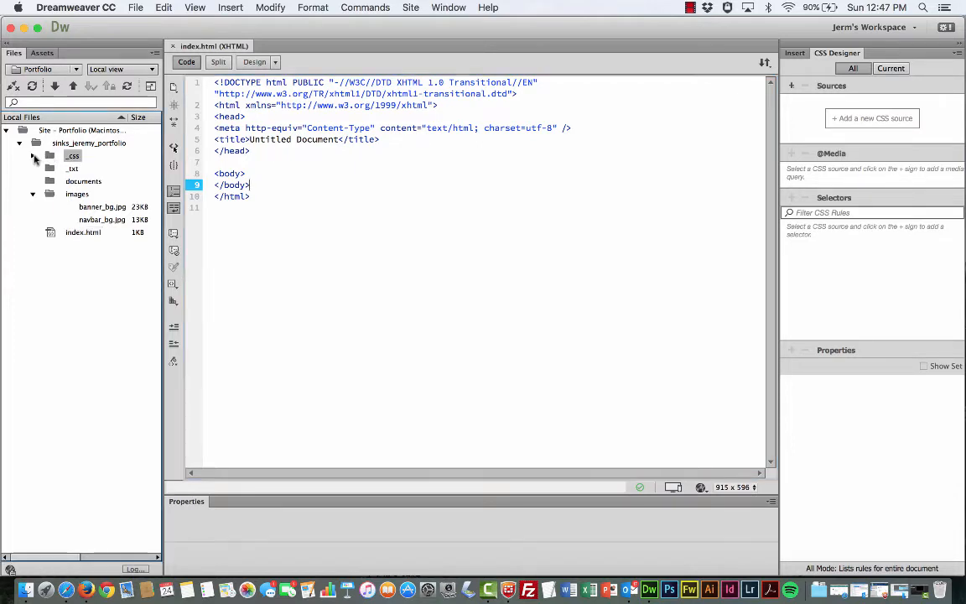
# Expand the _css folder in the Files panel and select portfolio_main.css.
pyautogui.click(37, 160)
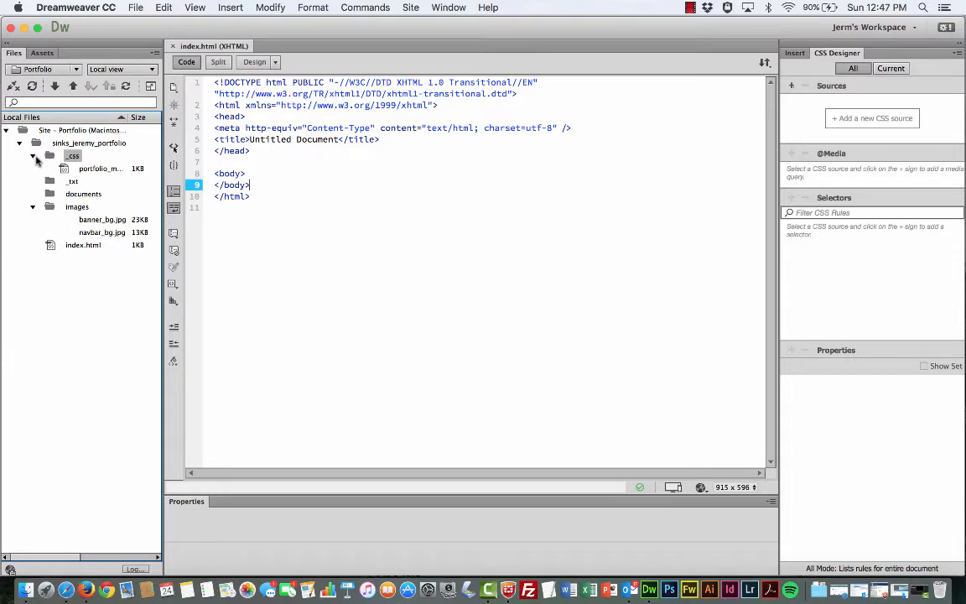
pyautogui.click(73, 157)
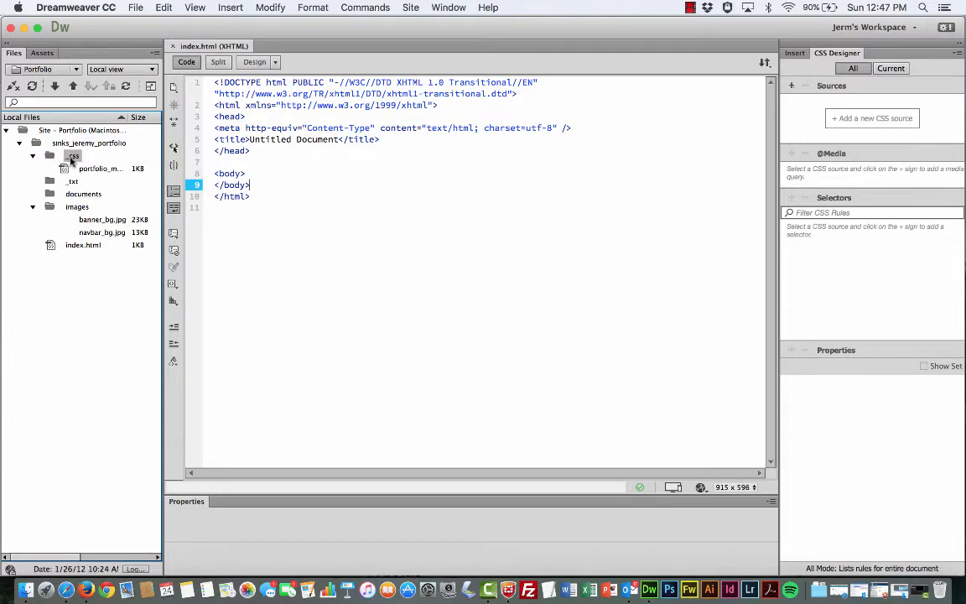
pyautogui.click(100, 169)
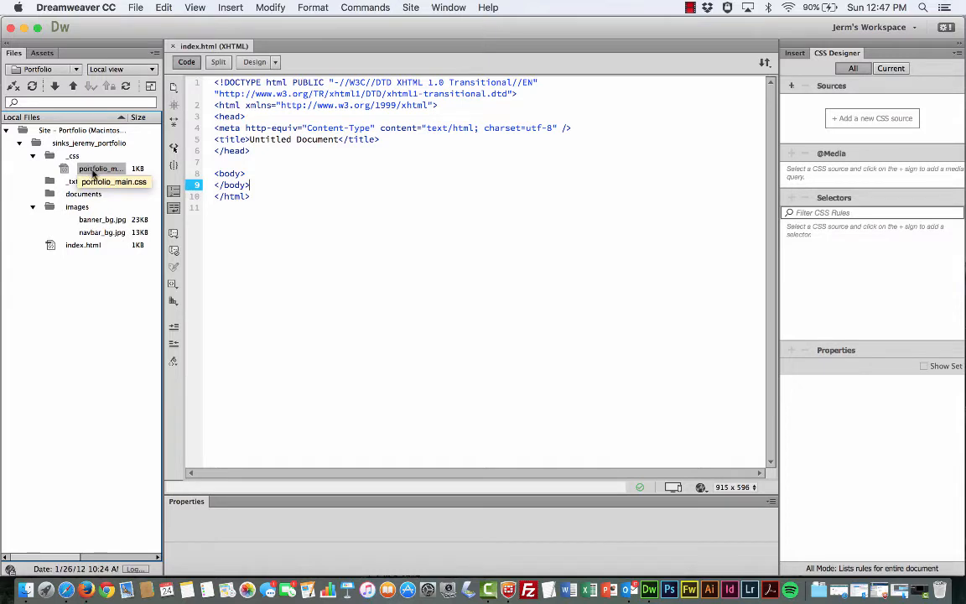
pyautogui.click(292, 185)
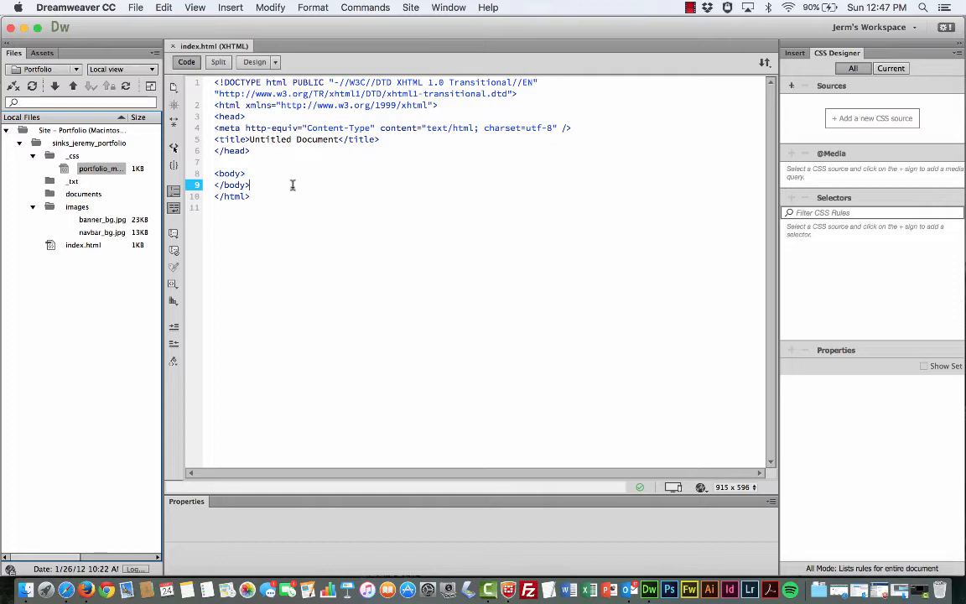
pyautogui.moveTo(292, 196)
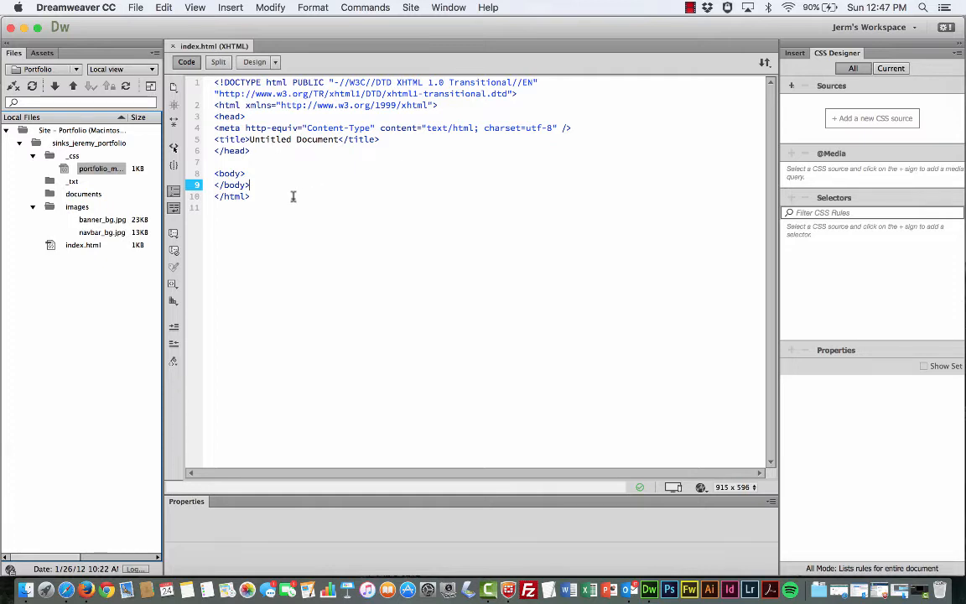
pyautogui.moveTo(289, 191)
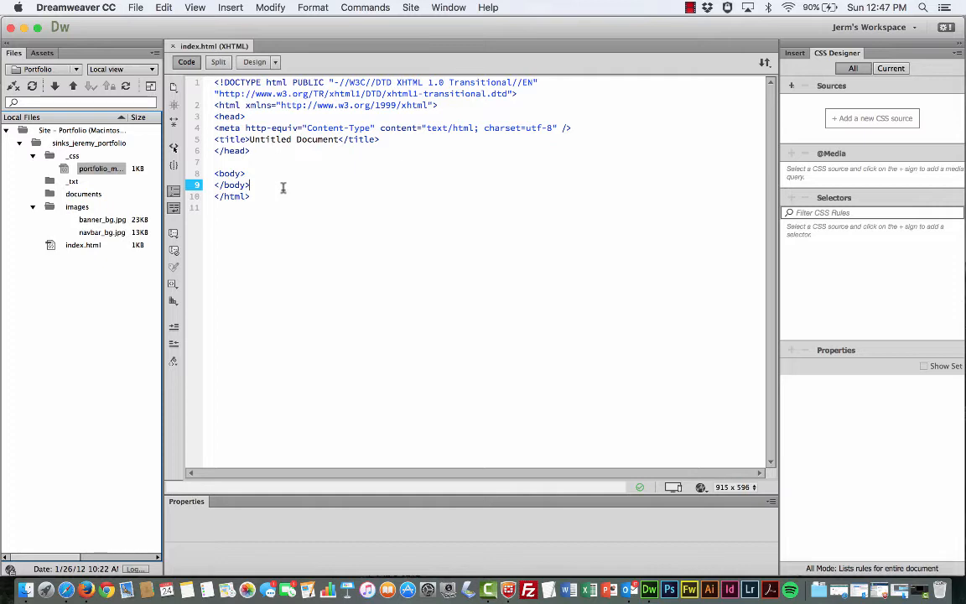
pyautogui.moveTo(100, 168)
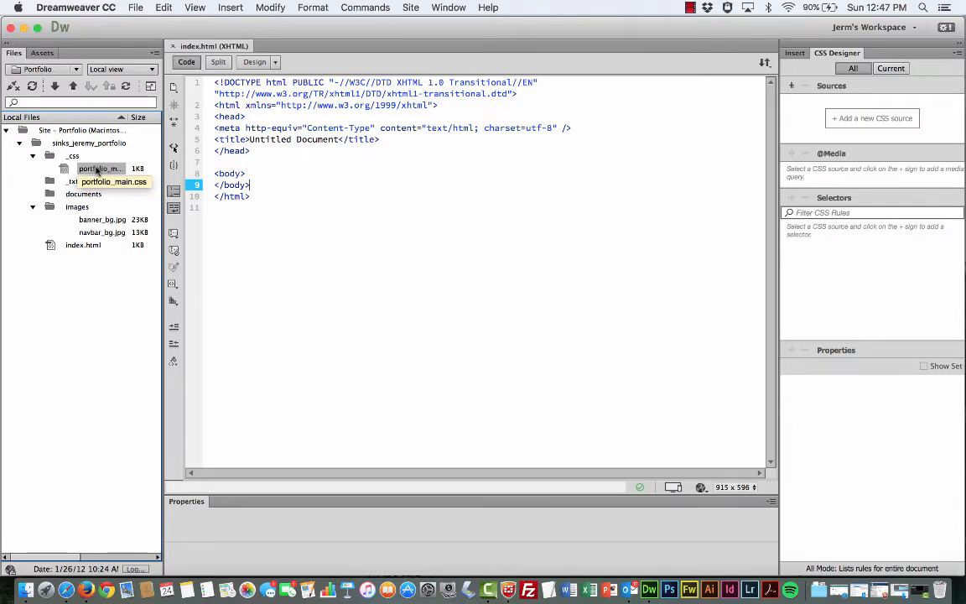
pyautogui.moveTo(314, 181)
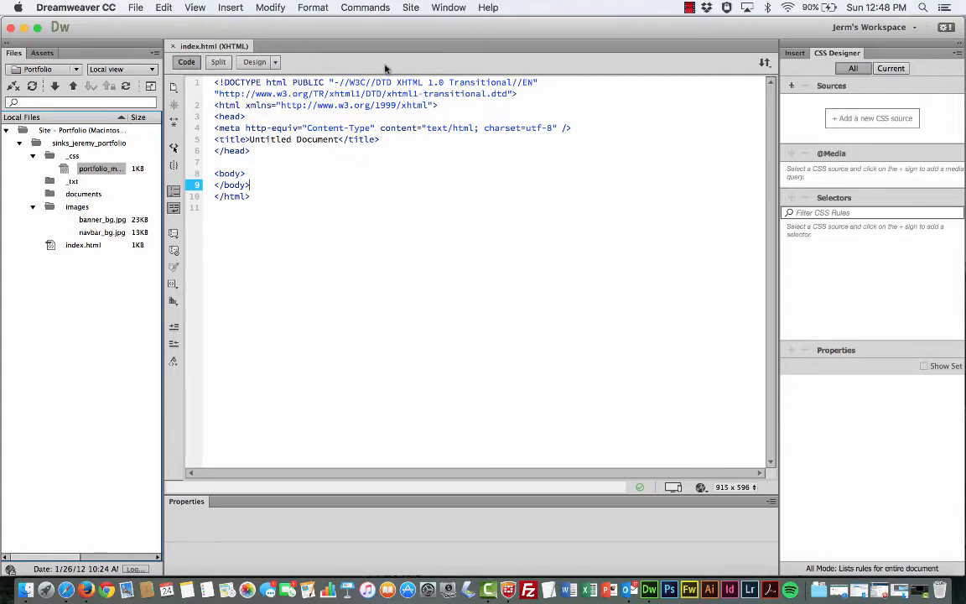
# Insert a blank line in the head between the meta tag and the title.
pyautogui.click(576, 128)
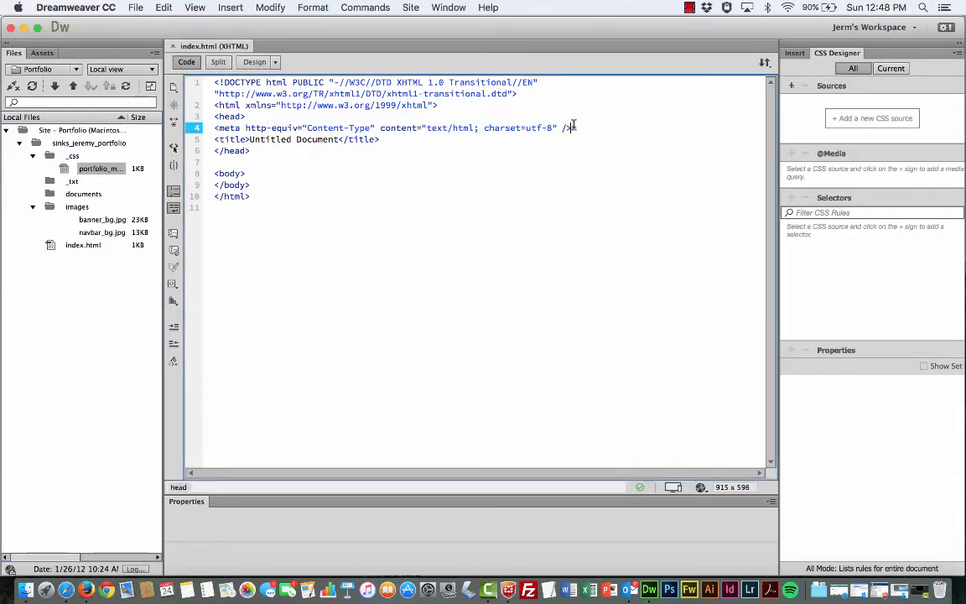
pyautogui.press('Return')
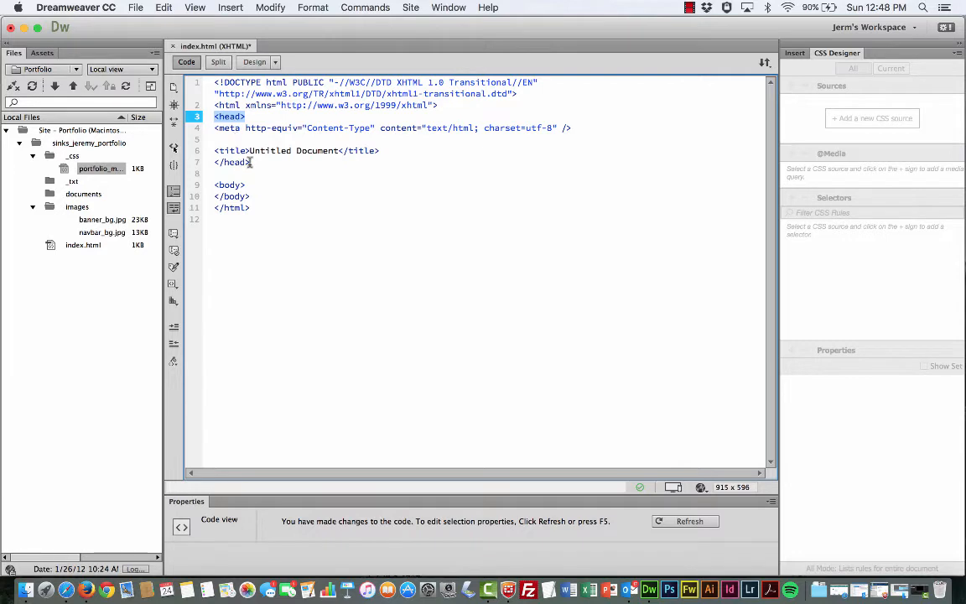
pyautogui.click(249, 161)
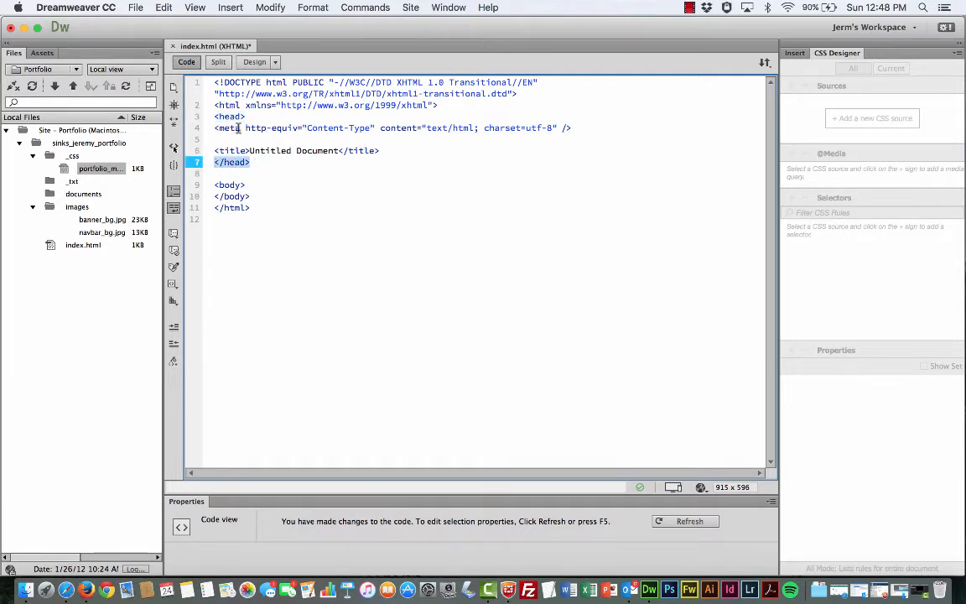
pyautogui.click(248, 116)
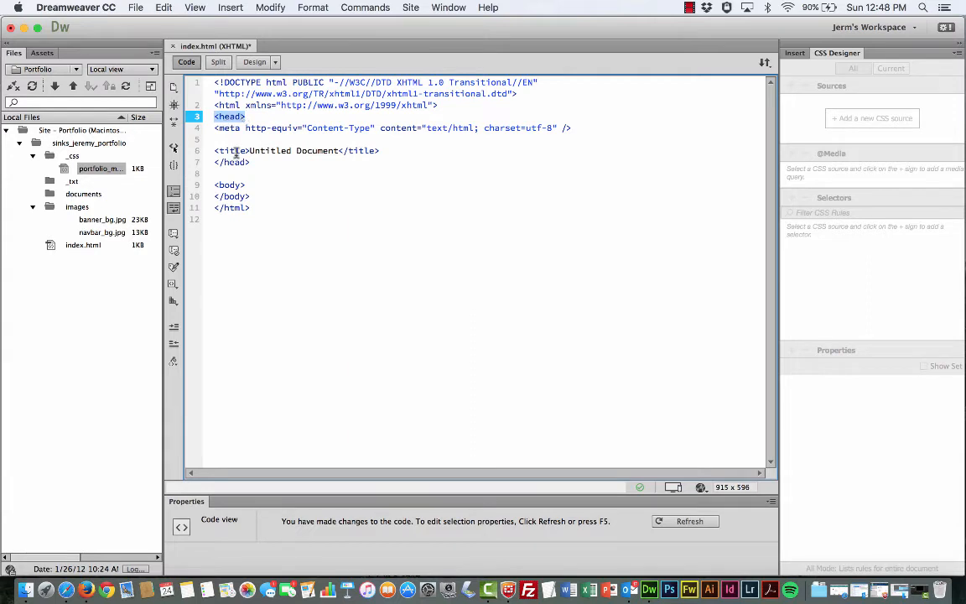
pyautogui.click(232, 161)
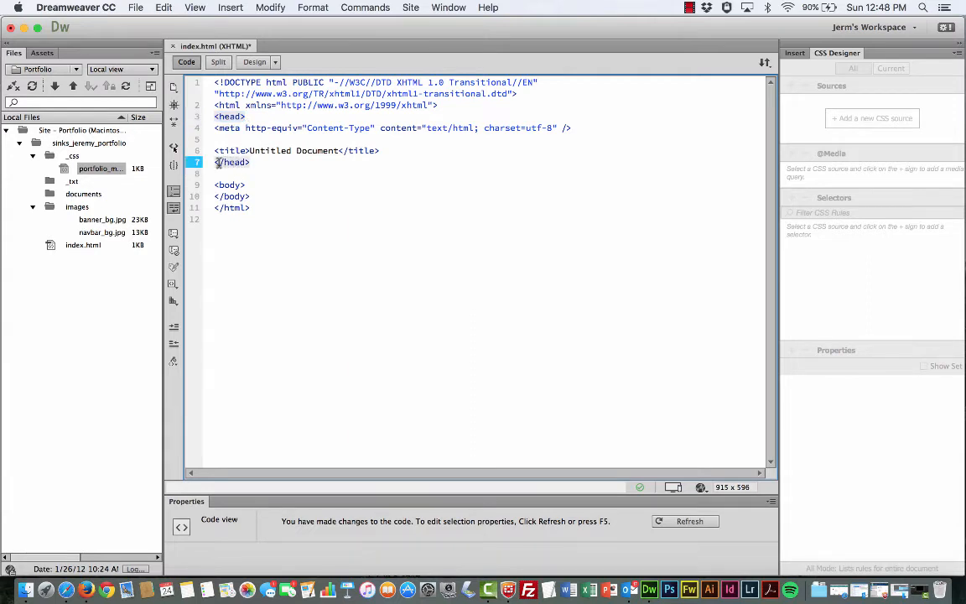
pyautogui.click(251, 162)
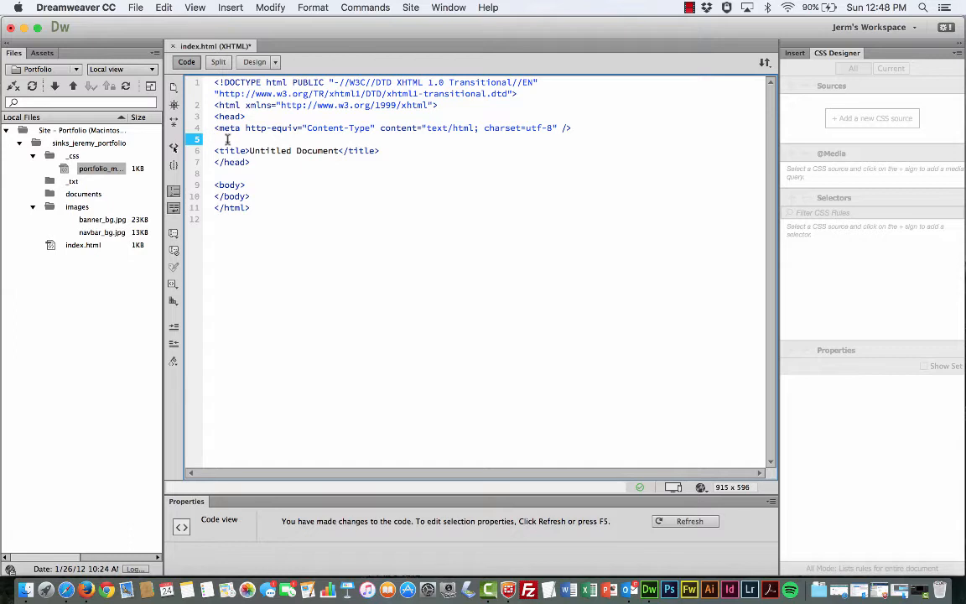
# Type a <link tag with an empty href attribute on the new head line.
pyautogui.write('<link')
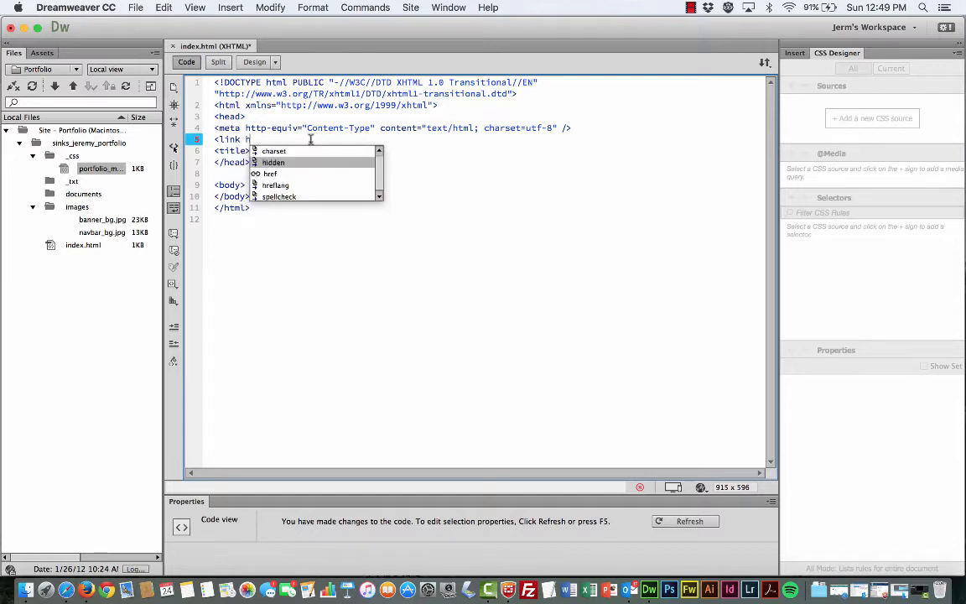
pyautogui.write('href="')
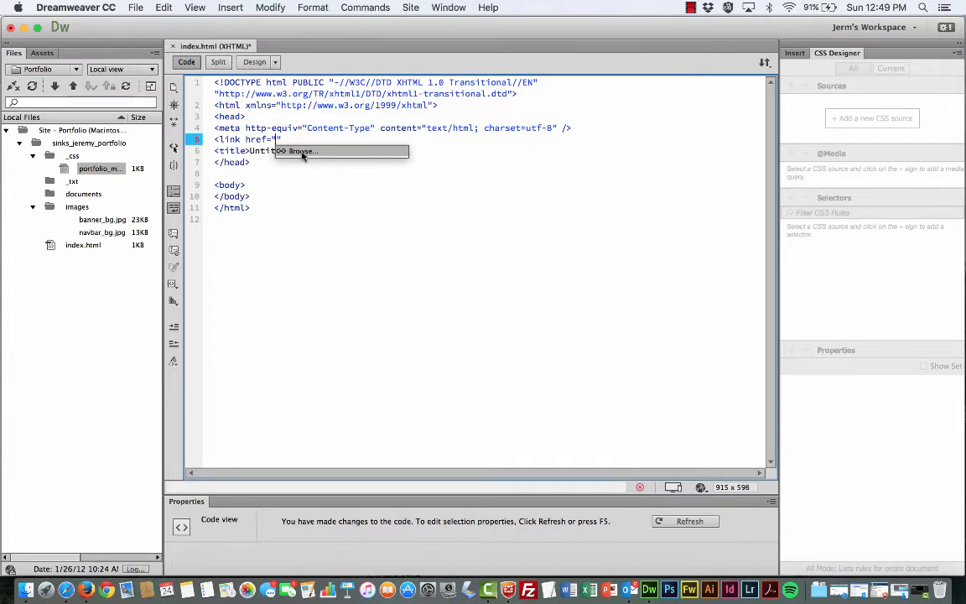
# Browse to sinks_jeremy_portfolio > _css and choose portfolio_main.css as the href.
pyautogui.click(302, 151)
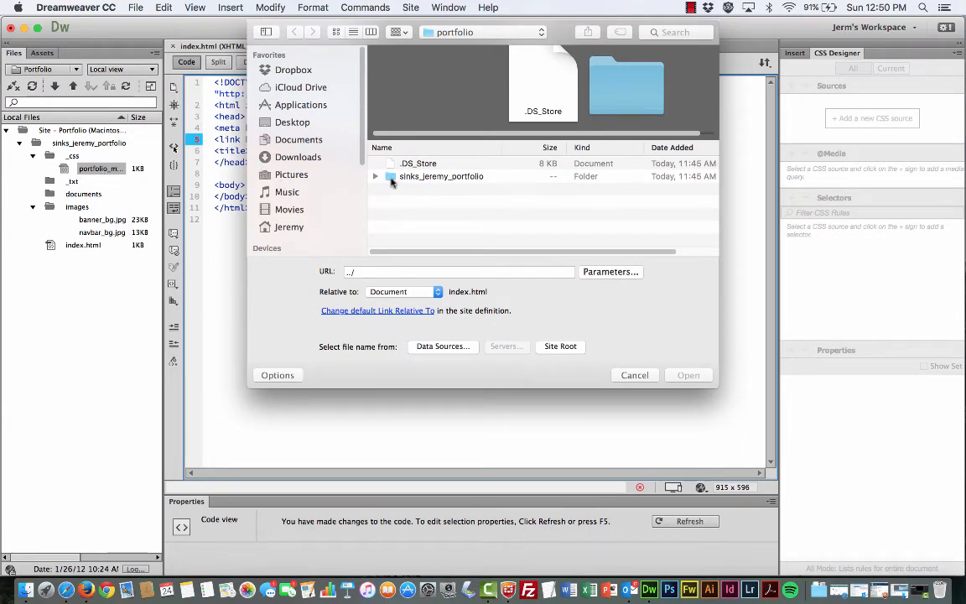
pyautogui.click(441, 176)
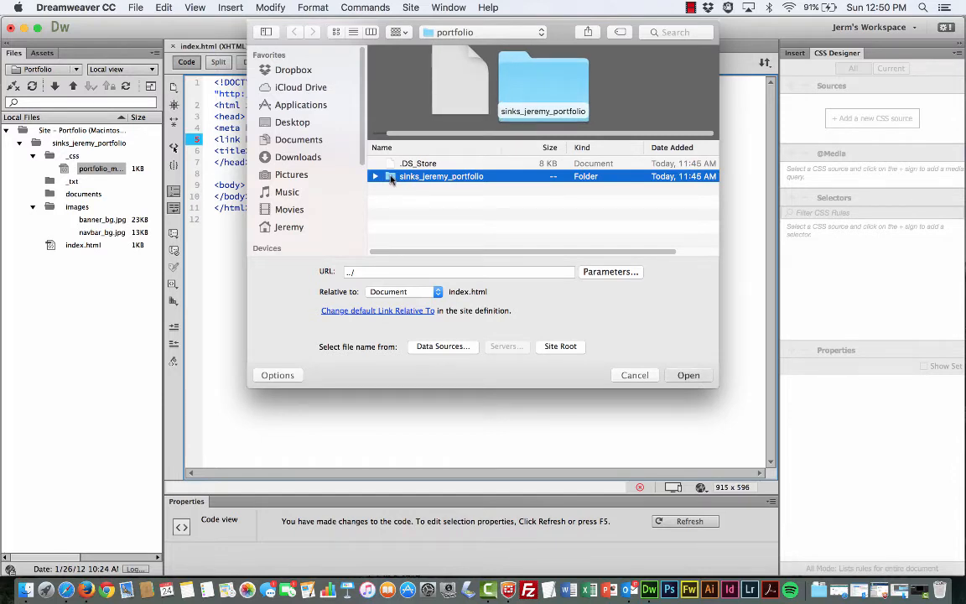
pyautogui.doubleClick(440, 176)
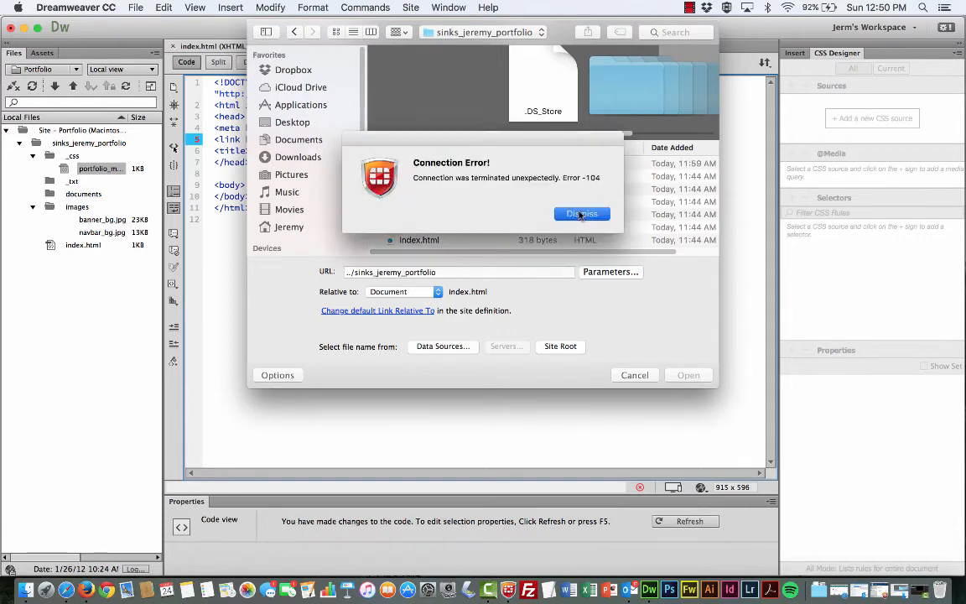
pyautogui.click(582, 214)
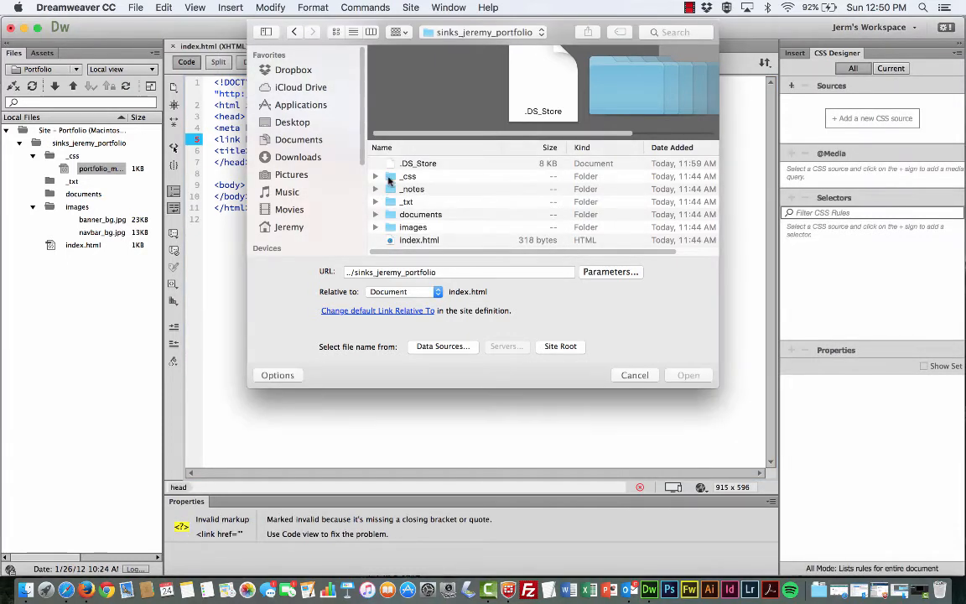
pyautogui.click(409, 176)
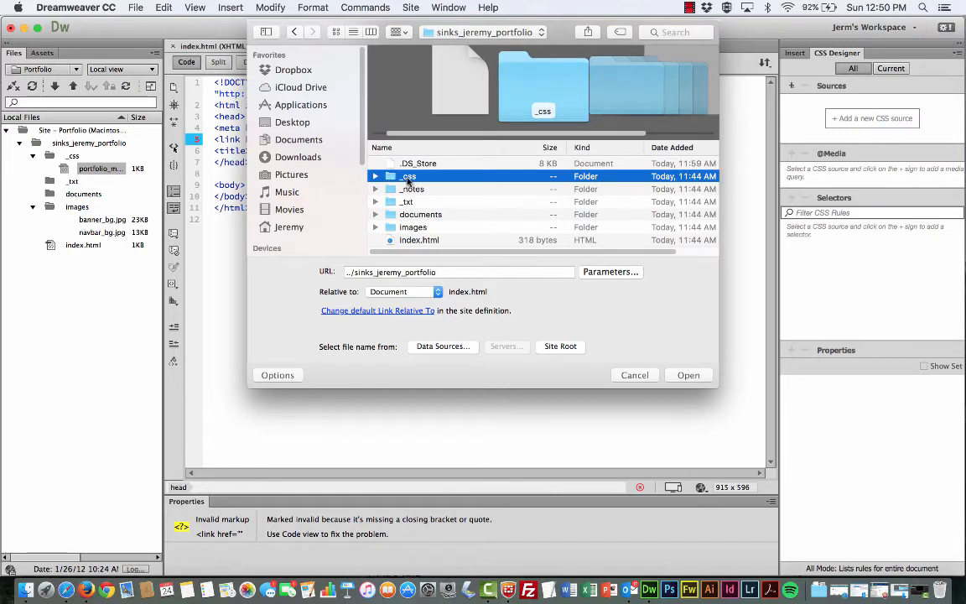
pyautogui.doubleClick(409, 176)
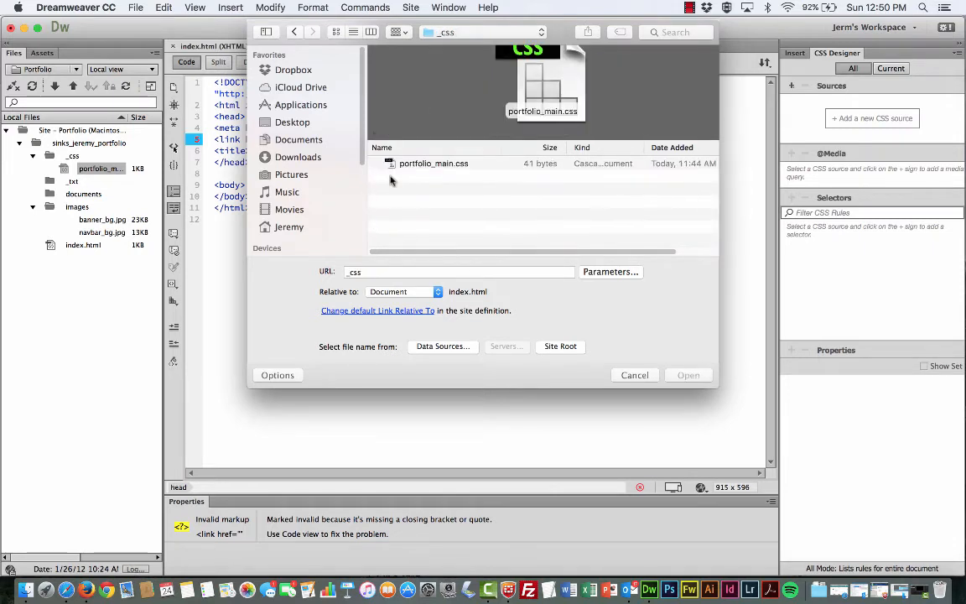
pyautogui.click(433, 163)
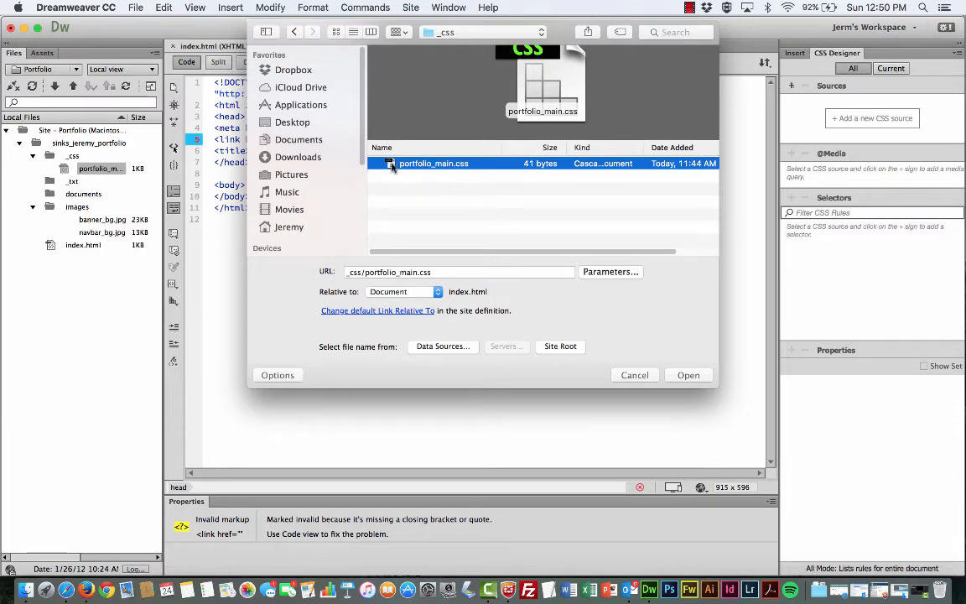
pyautogui.click(688, 375)
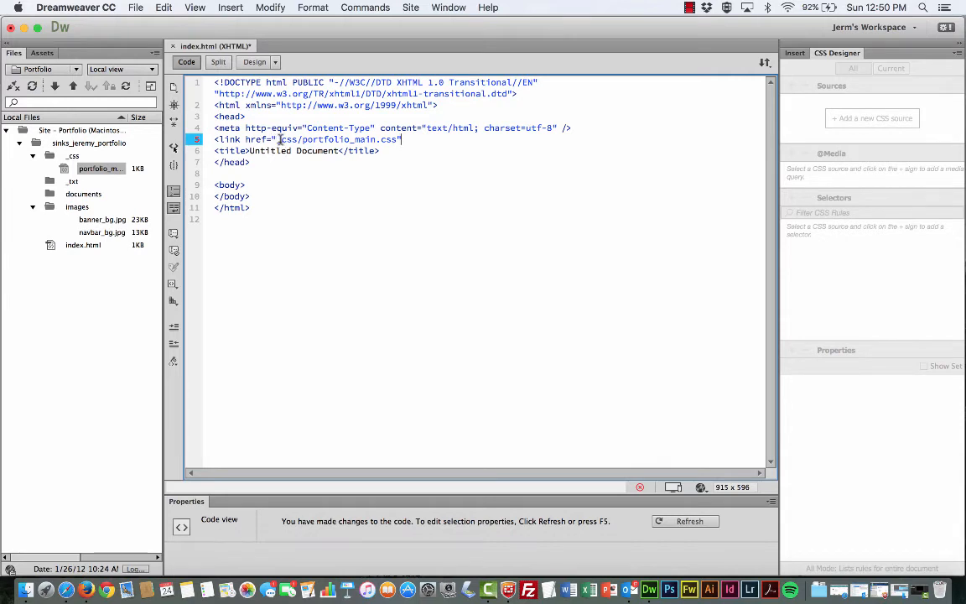
# Restore the leading underscore so href reads _css/portfolio_main.css, followed by type="text/css".
pyautogui.write('_')
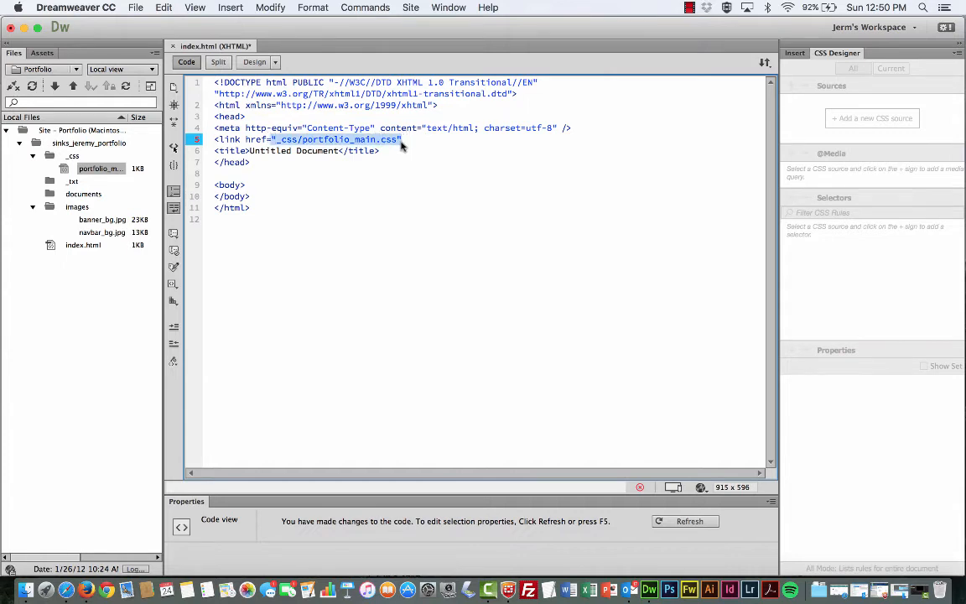
pyautogui.moveTo(283, 144)
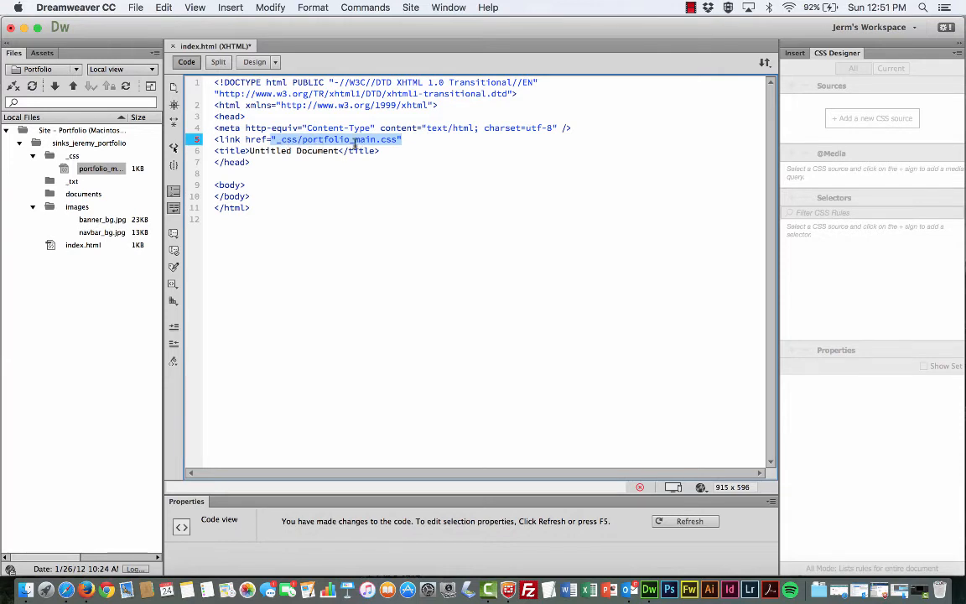
pyautogui.click(405, 139)
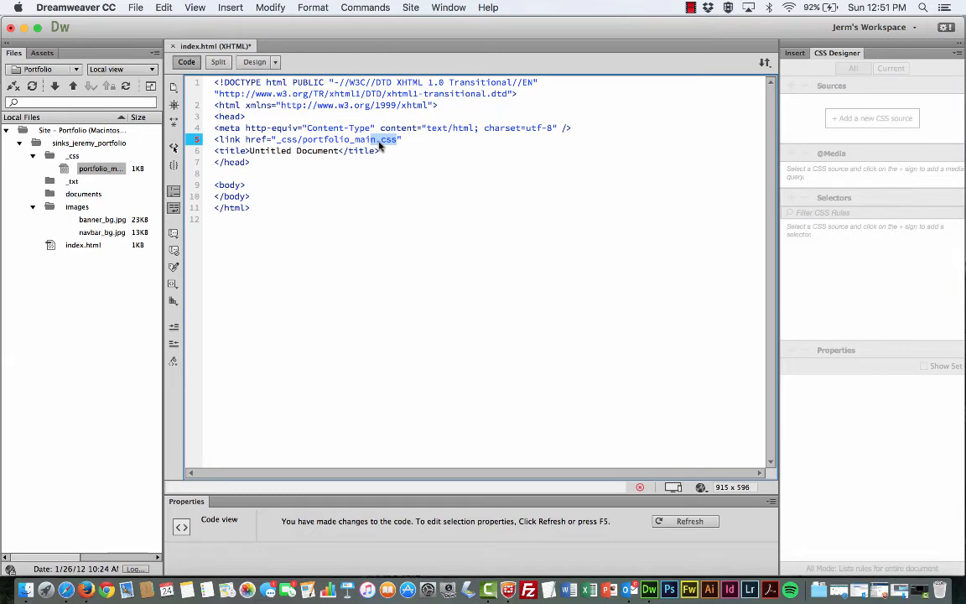
pyautogui.click(405, 139)
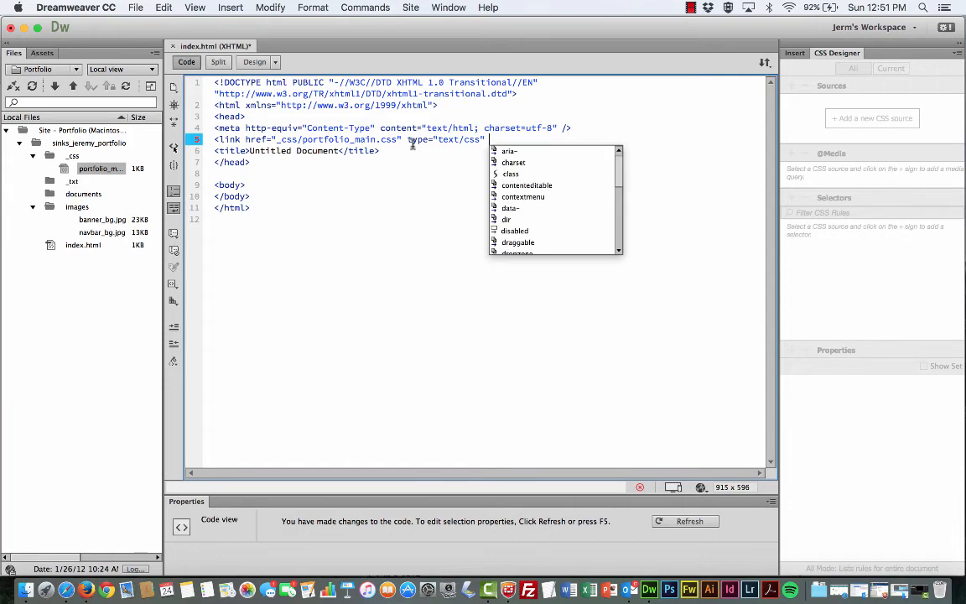
# Add rel="stylesheet" to the link tag and self-close it with />.
pyautogui.write('rel')
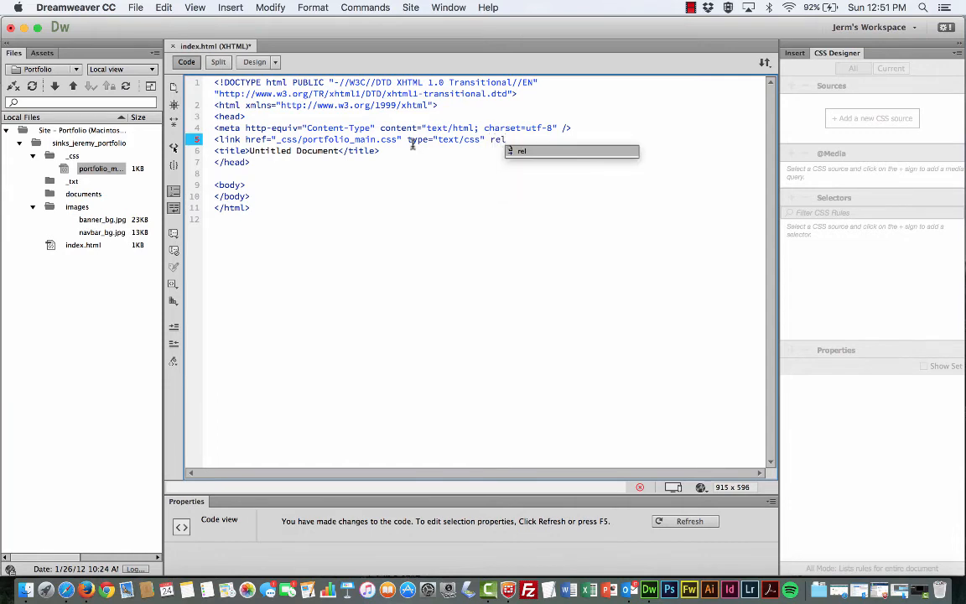
pyautogui.write('="stylesheet')
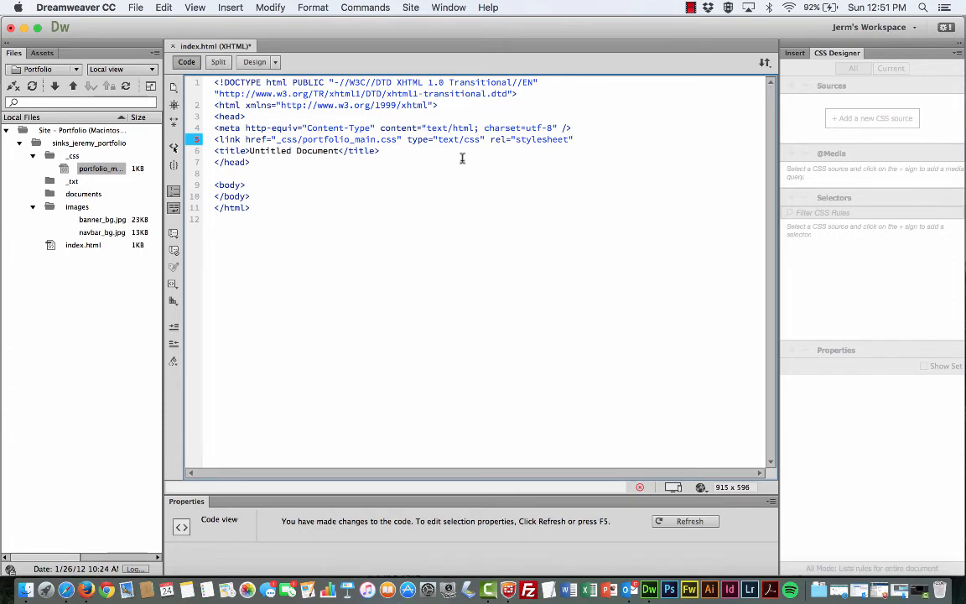
pyautogui.write('/>')
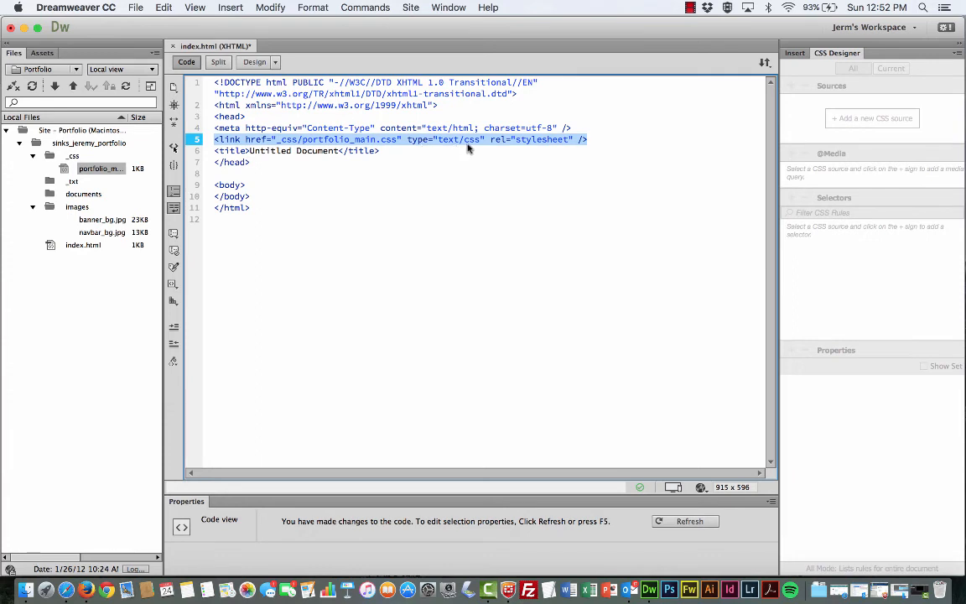
pyautogui.moveTo(533, 140)
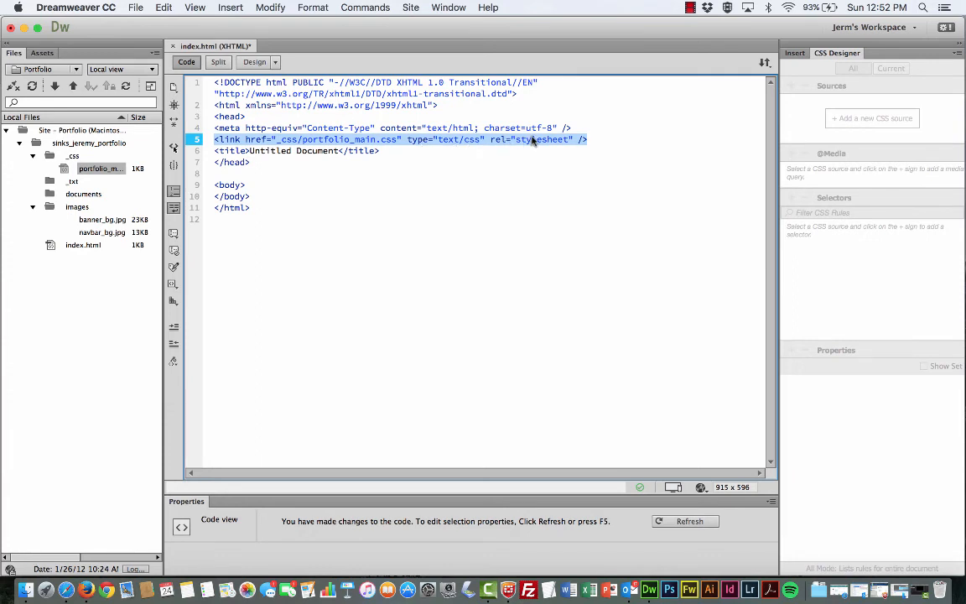
pyautogui.moveTo(544, 147)
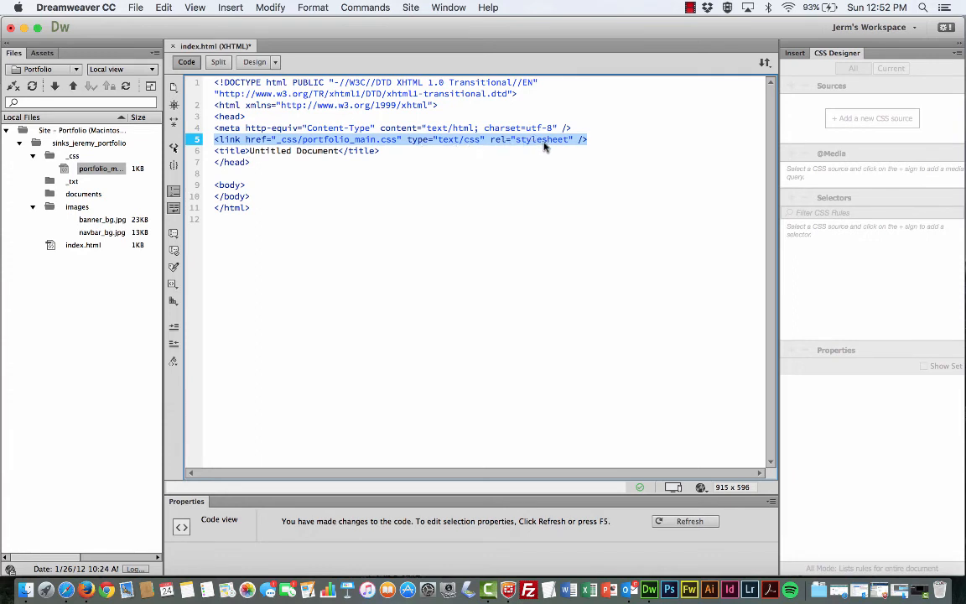
# Save index.html, check portfolio_main.css in Related Files, and close the page.
pyautogui.click(591, 139)
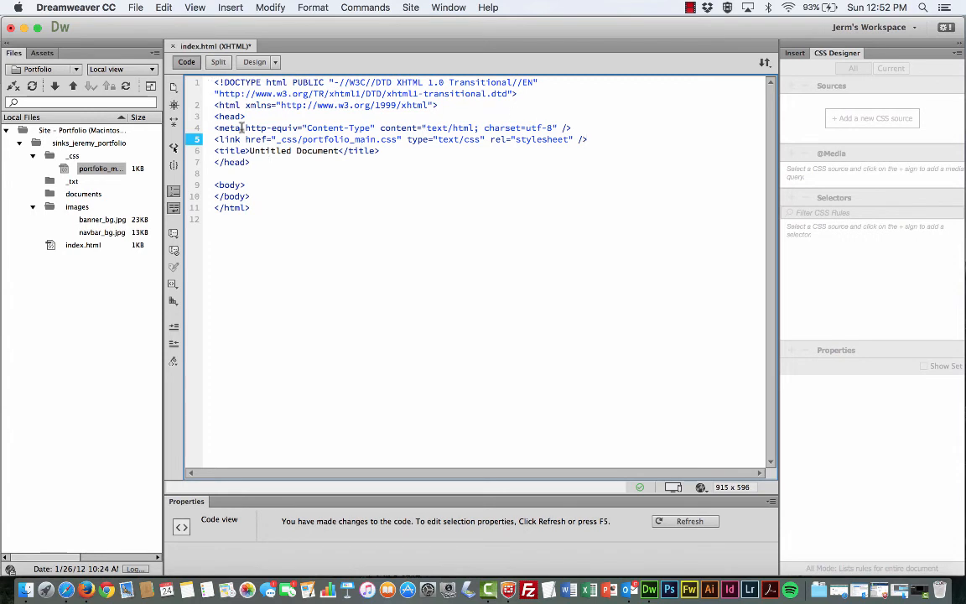
pyautogui.click(135, 7)
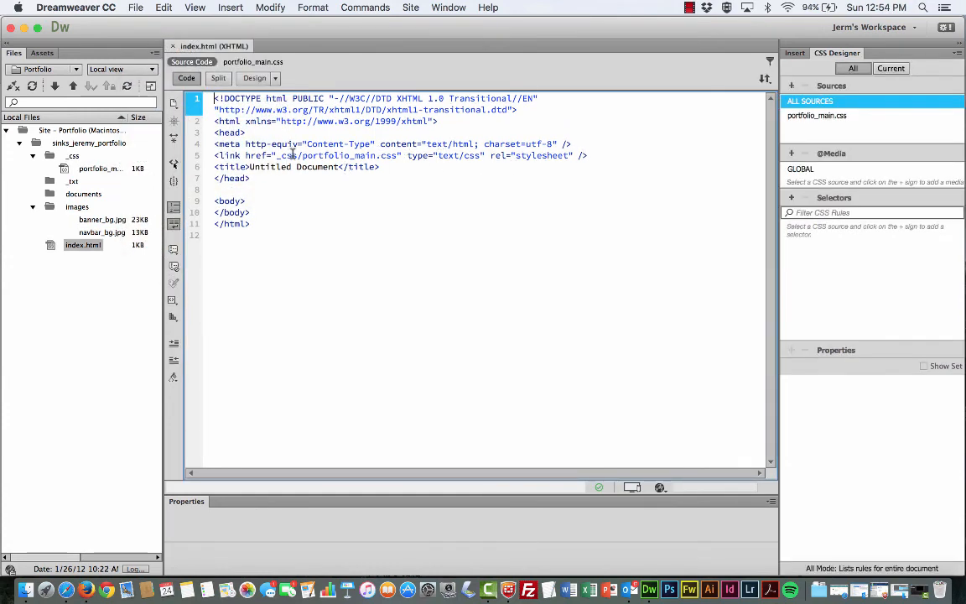
pyautogui.moveTo(192, 62)
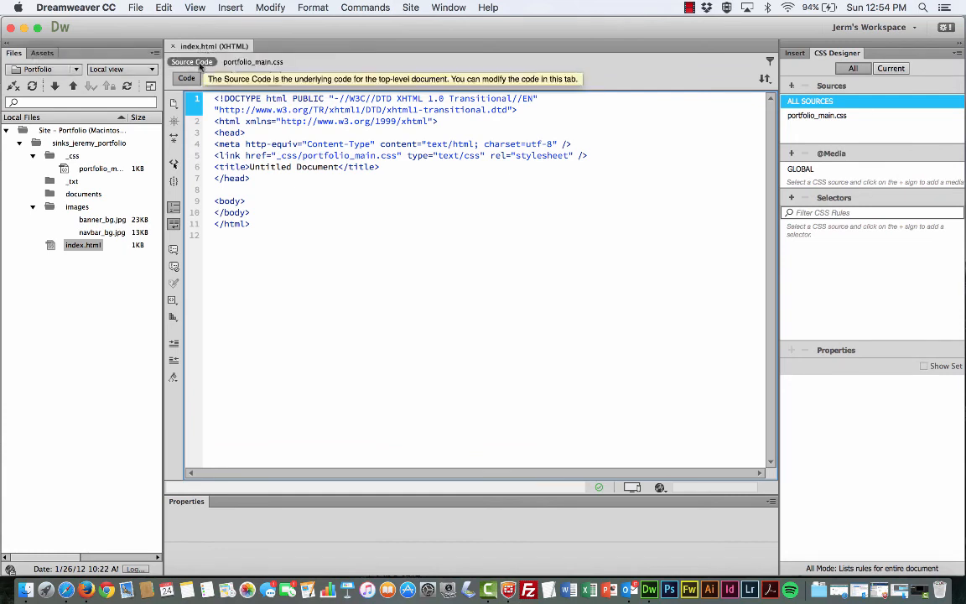
pyautogui.moveTo(252, 62)
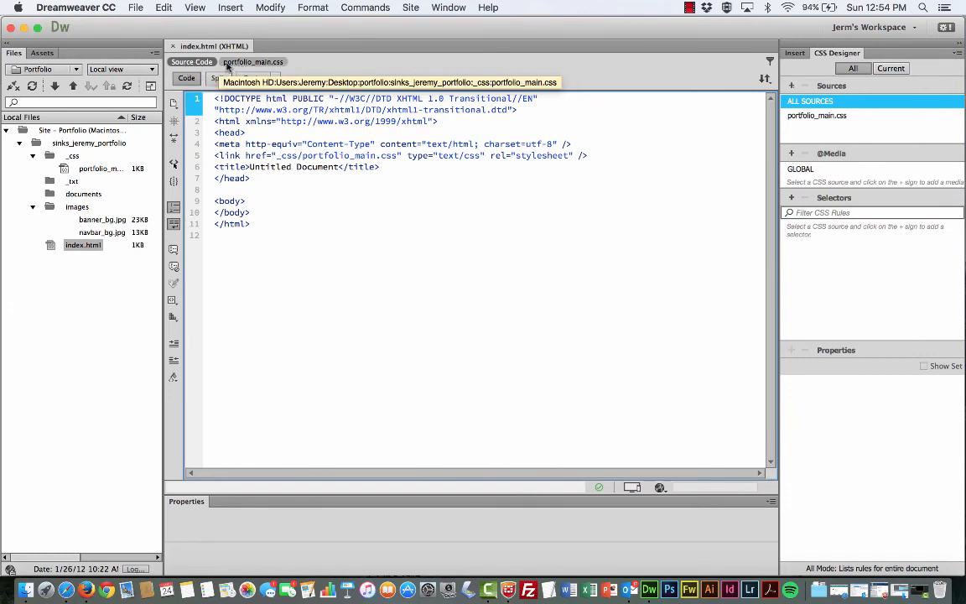
pyautogui.click(135, 6)
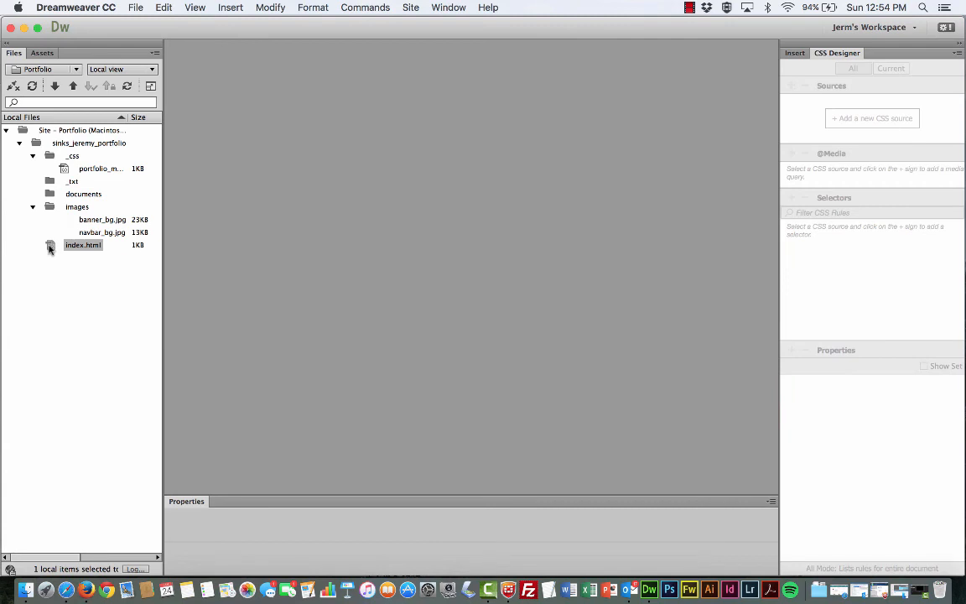
# Reopen index.html from the Files panel to show the stylesheet link and portfolio_main.css.
pyautogui.doubleClick(83, 244)
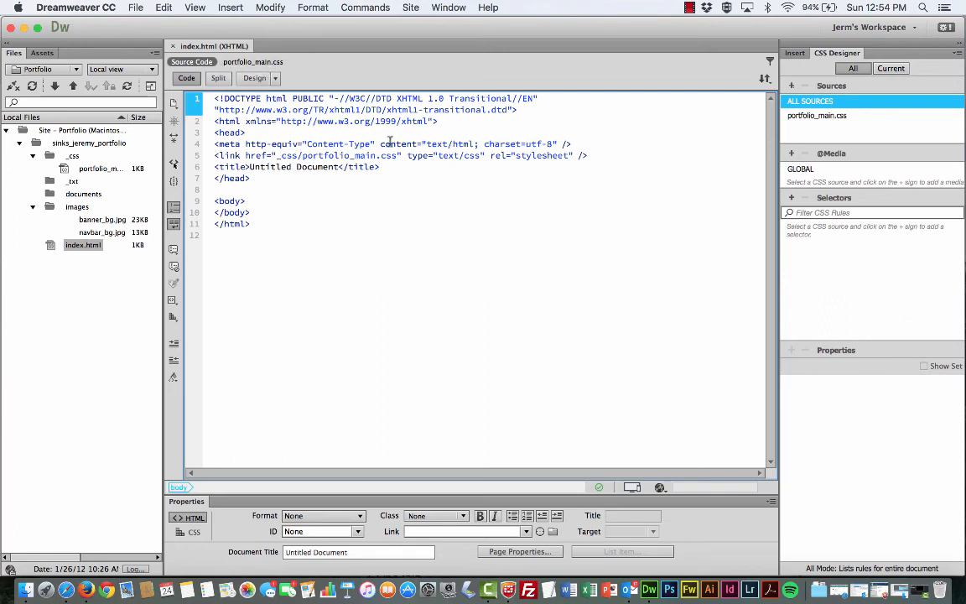
pyautogui.moveTo(252, 61)
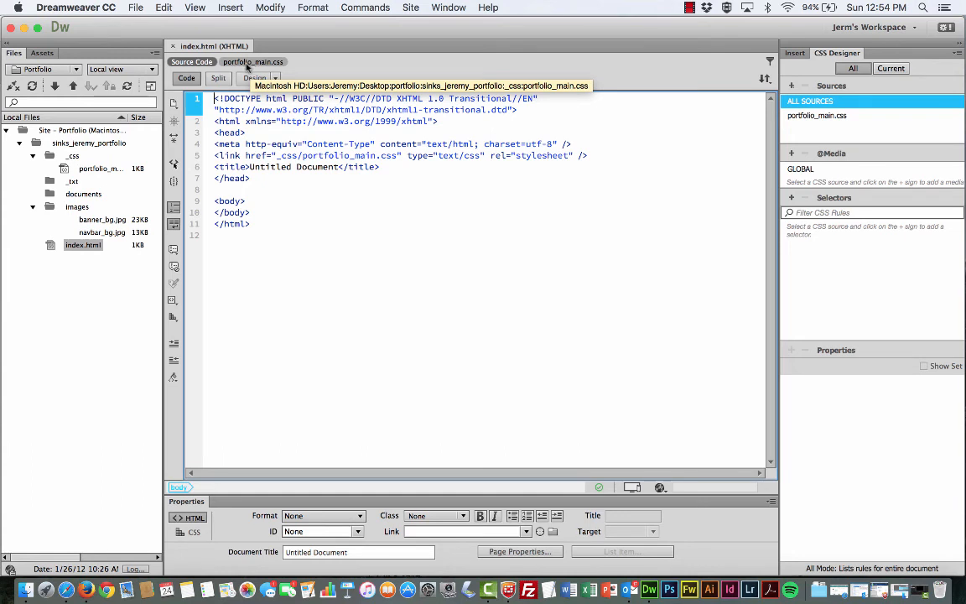
pyautogui.moveTo(192, 61)
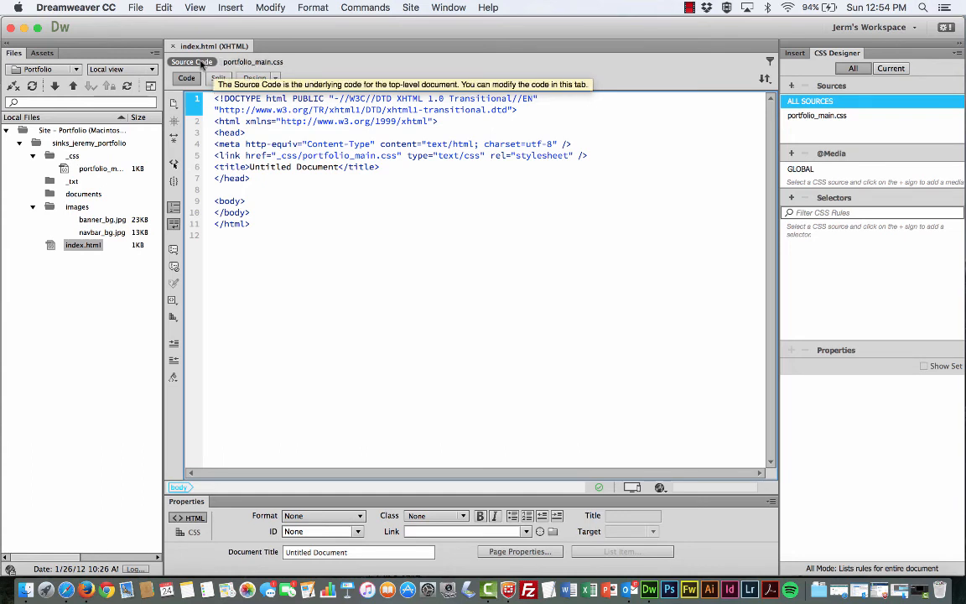
pyautogui.moveTo(252, 62)
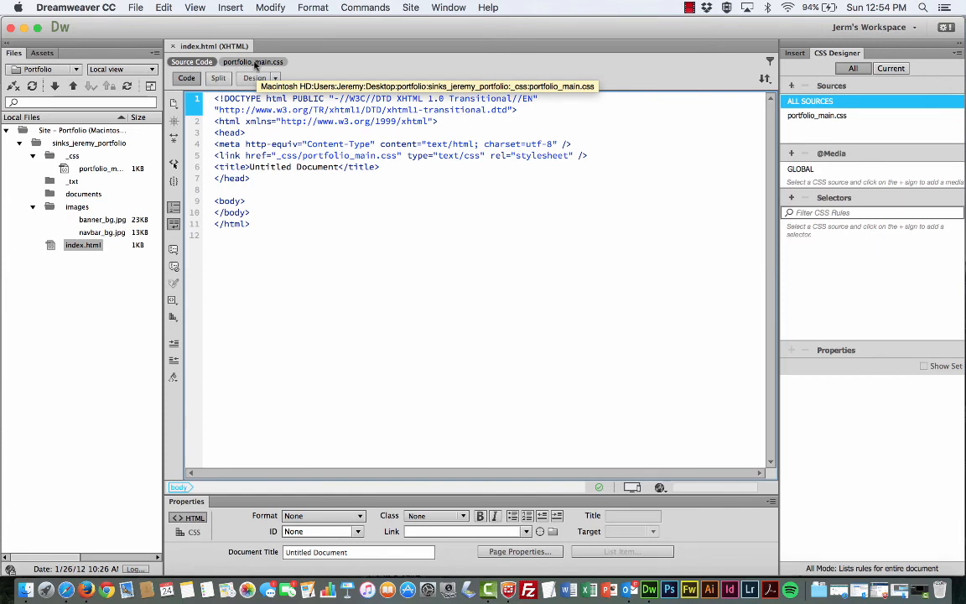
pyautogui.click(252, 62)
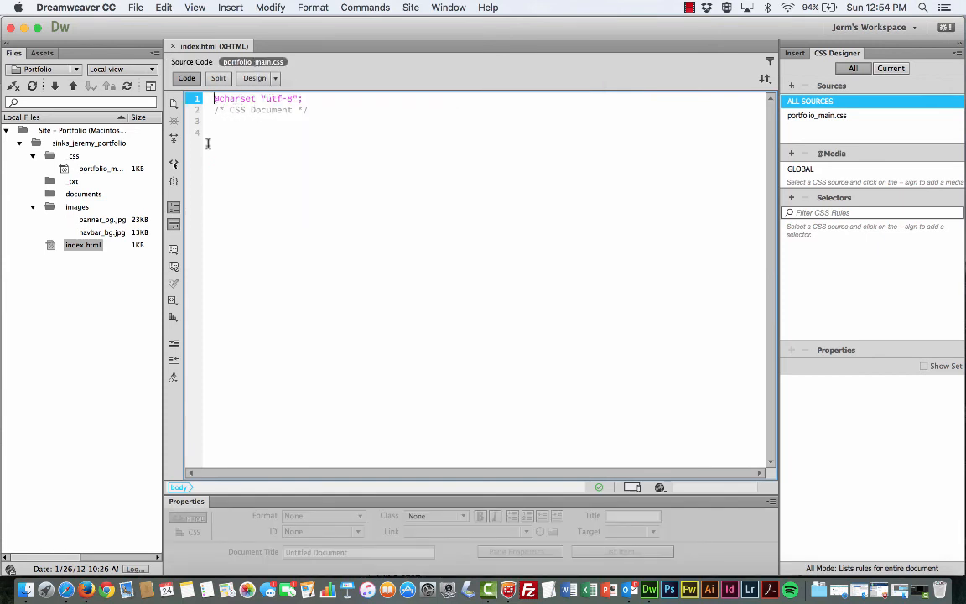
pyautogui.moveTo(253, 62)
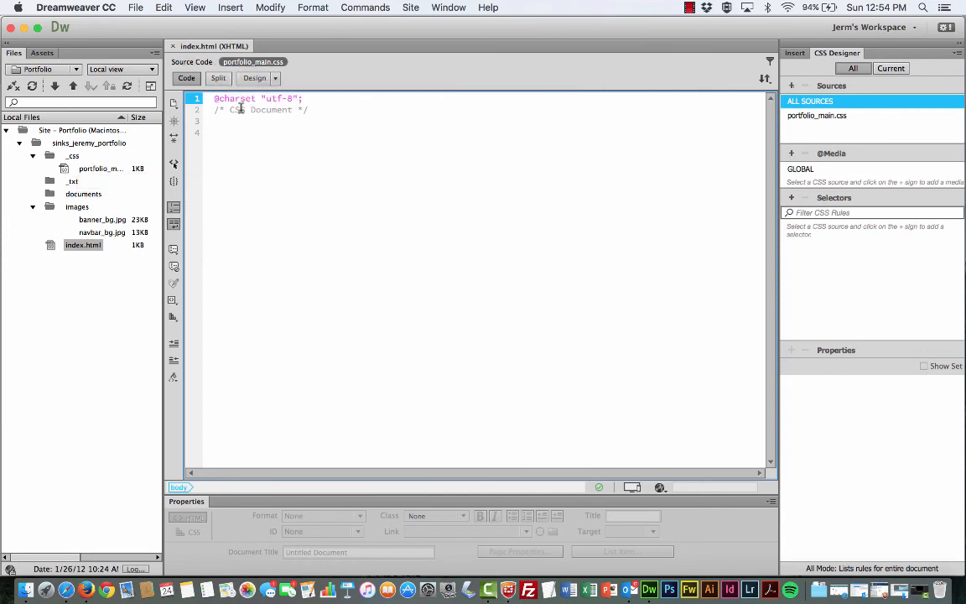
pyautogui.click(191, 61)
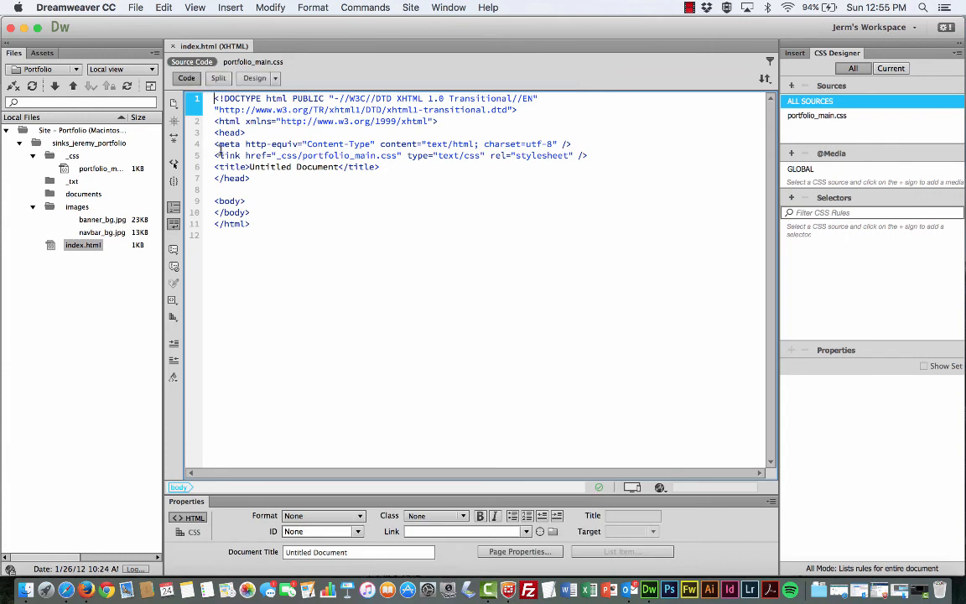
pyautogui.click(252, 61)
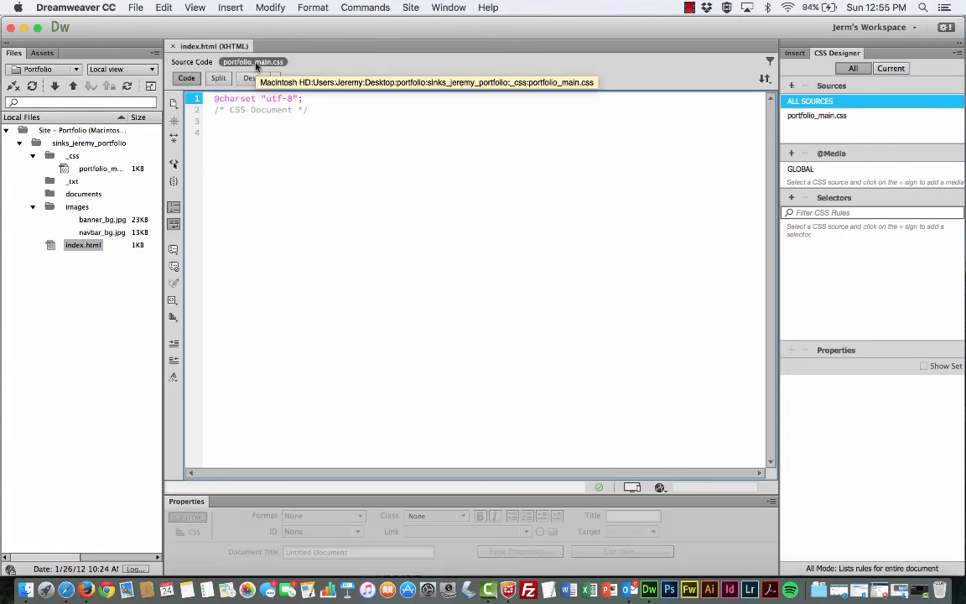
pyautogui.moveTo(256, 122)
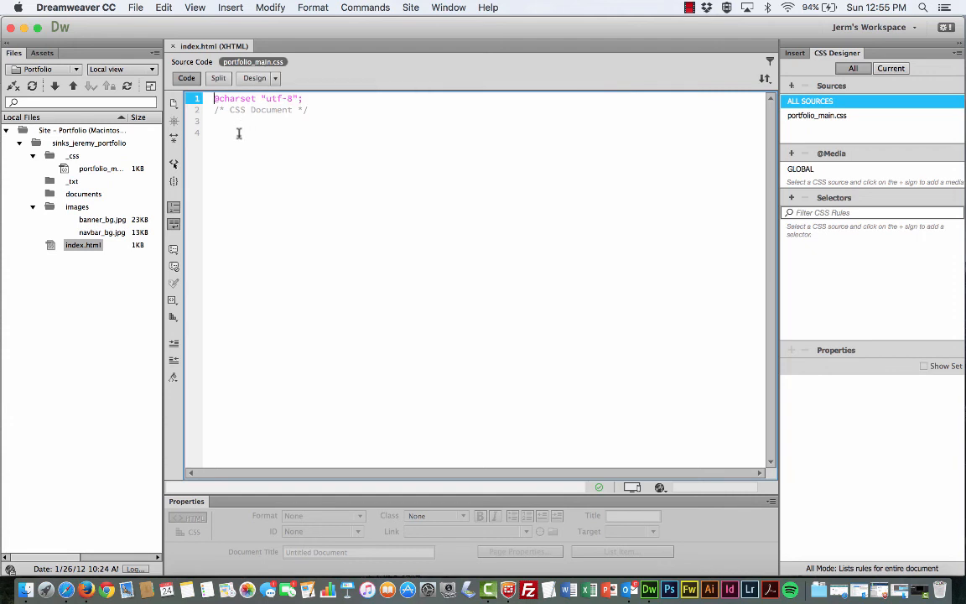
pyautogui.moveTo(252, 61)
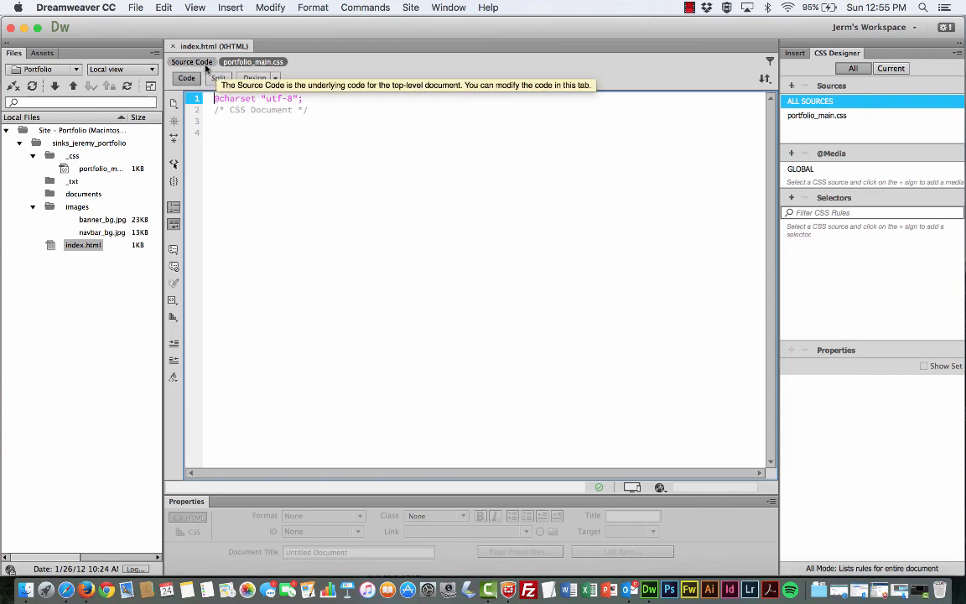
pyautogui.click(191, 61)
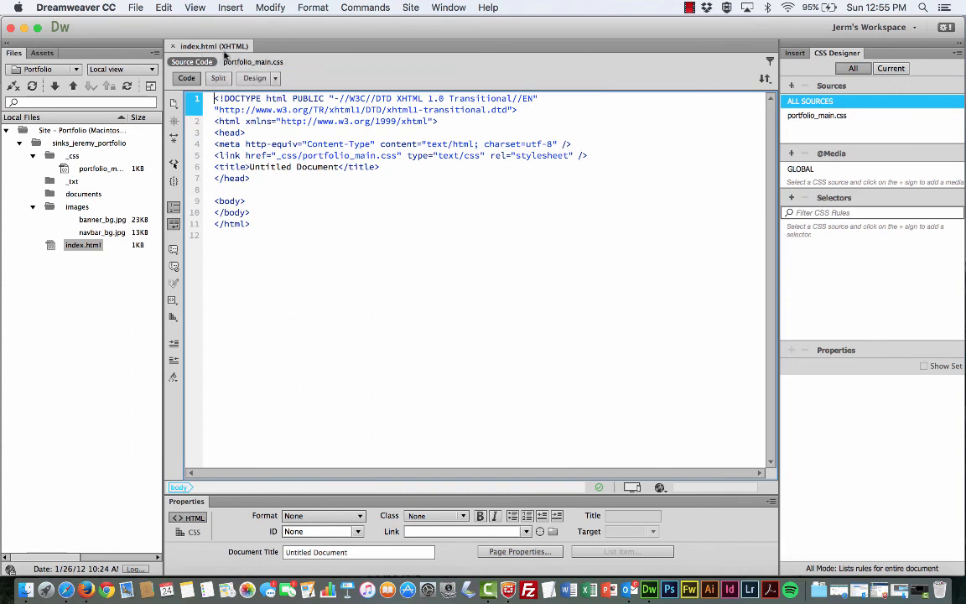
pyautogui.moveTo(252, 61)
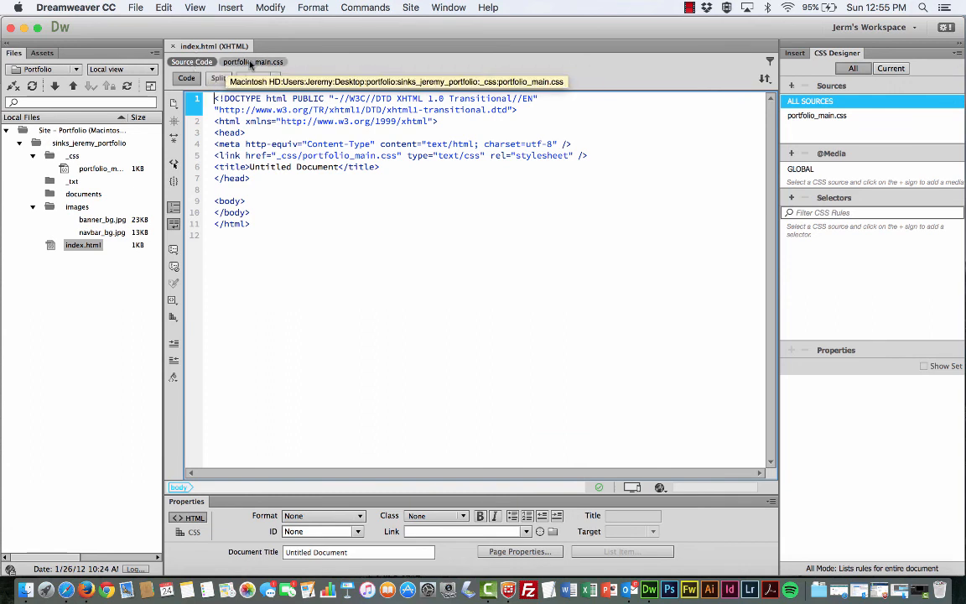
pyautogui.click(252, 61)
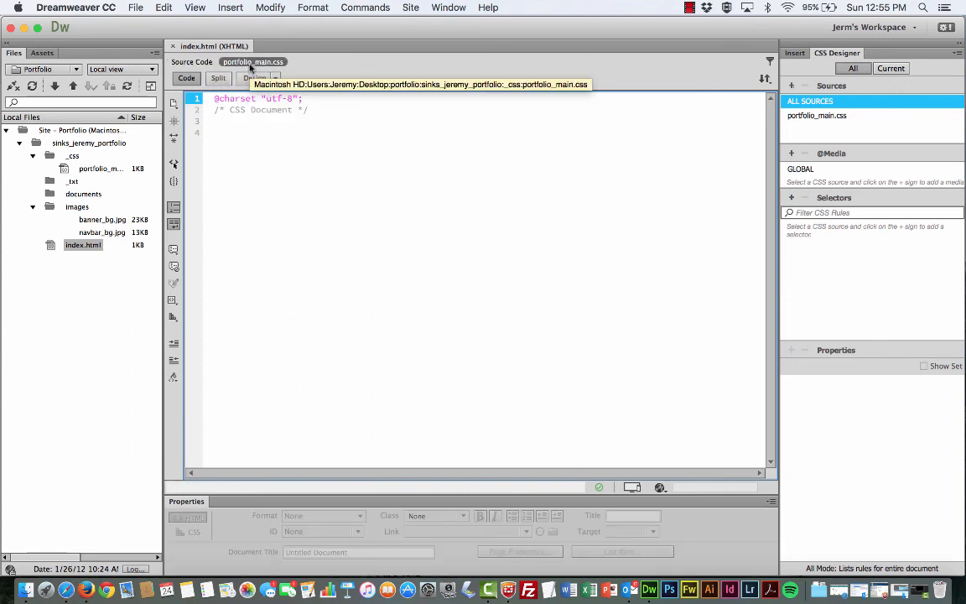
pyautogui.click(191, 62)
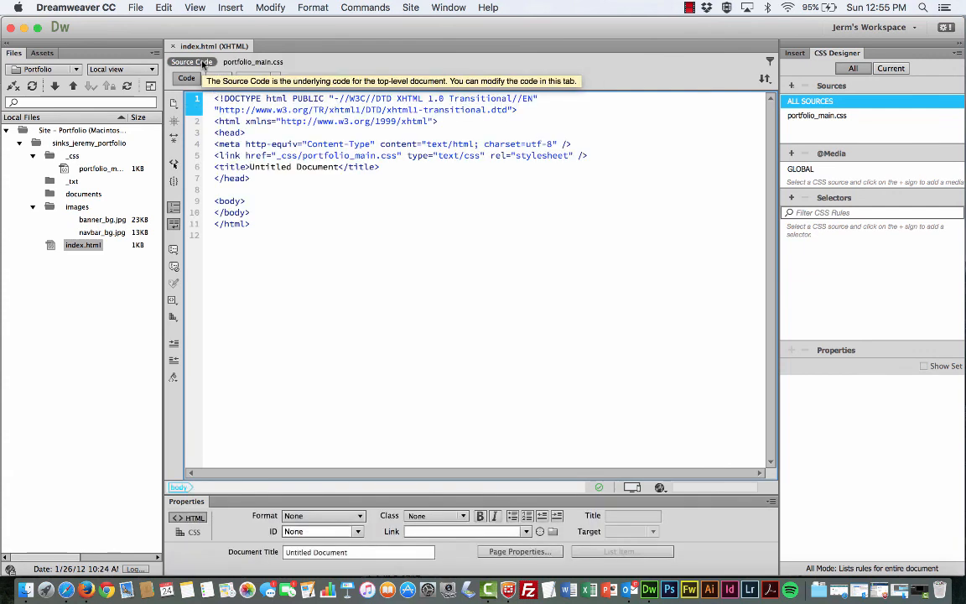
pyautogui.moveTo(253, 61)
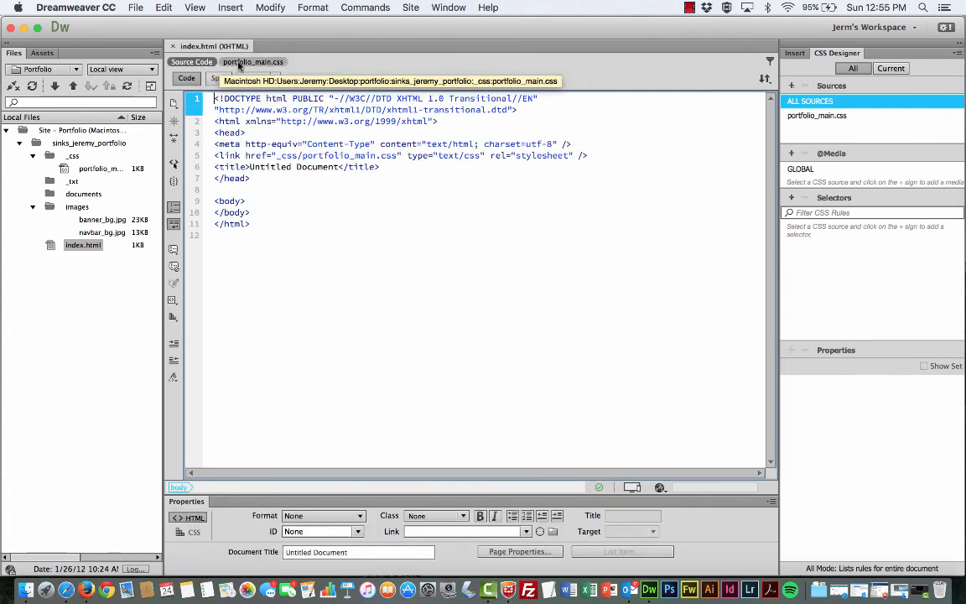
pyautogui.click(253, 61)
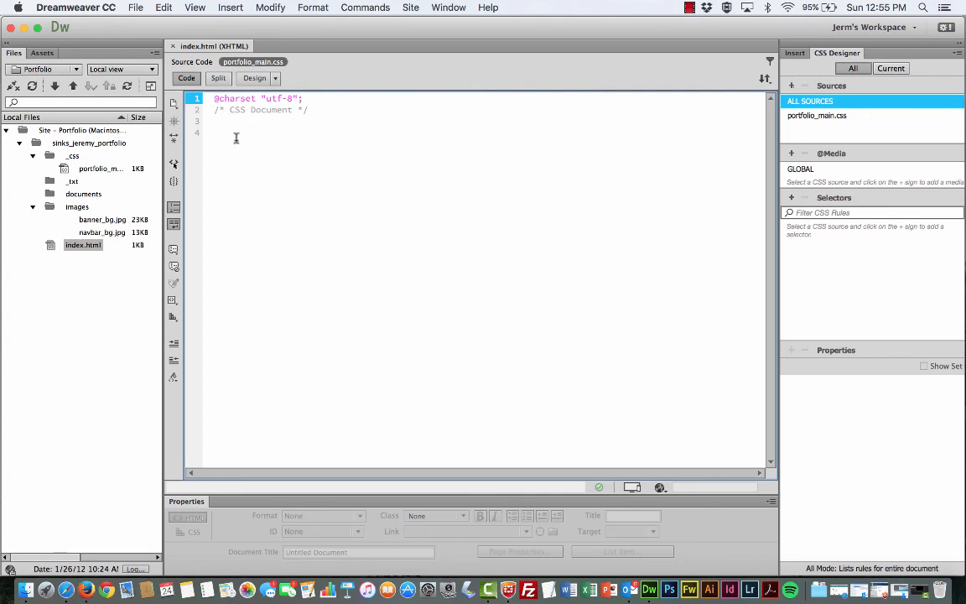
pyautogui.moveTo(191, 61)
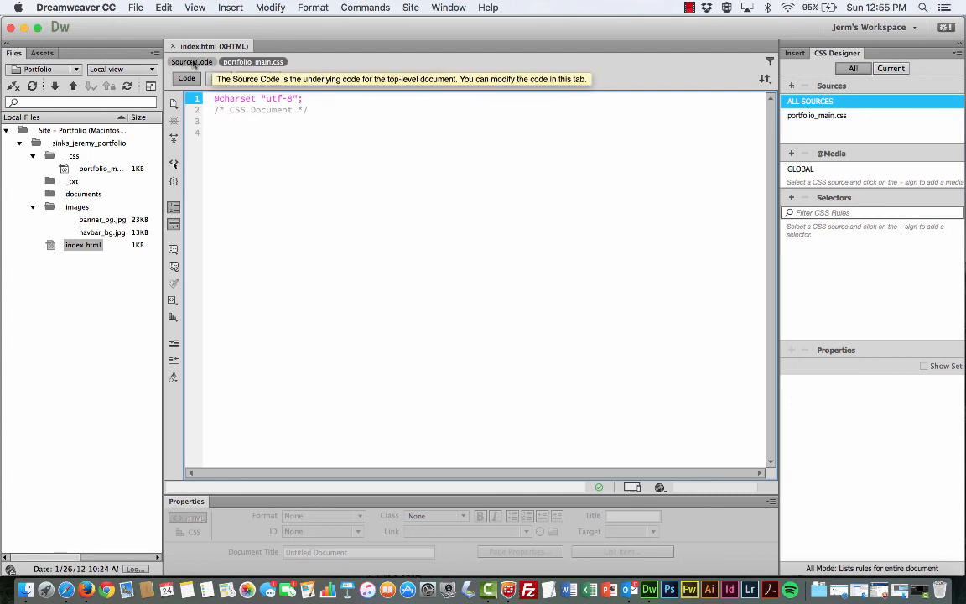
pyautogui.click(191, 61)
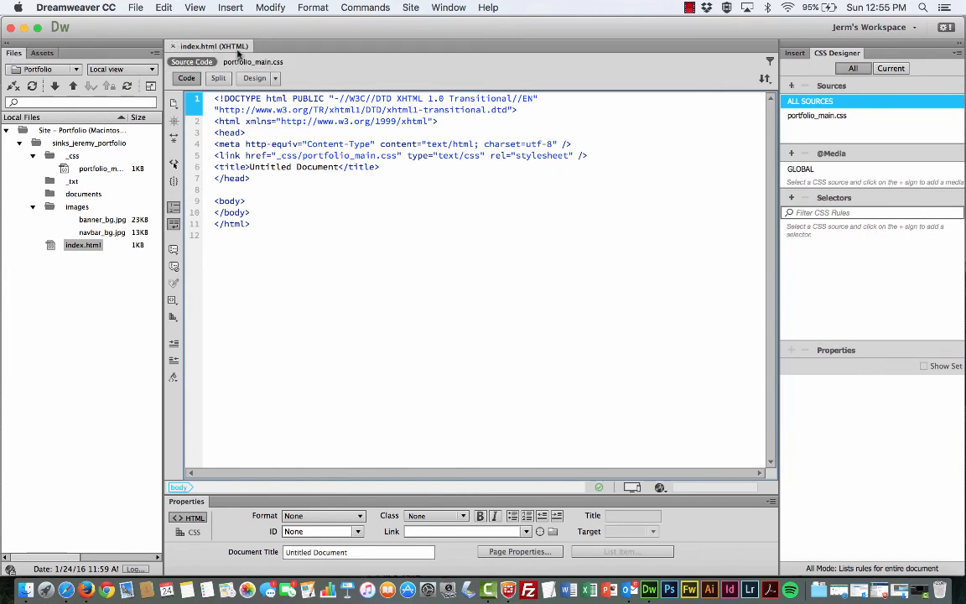
pyautogui.click(82, 244)
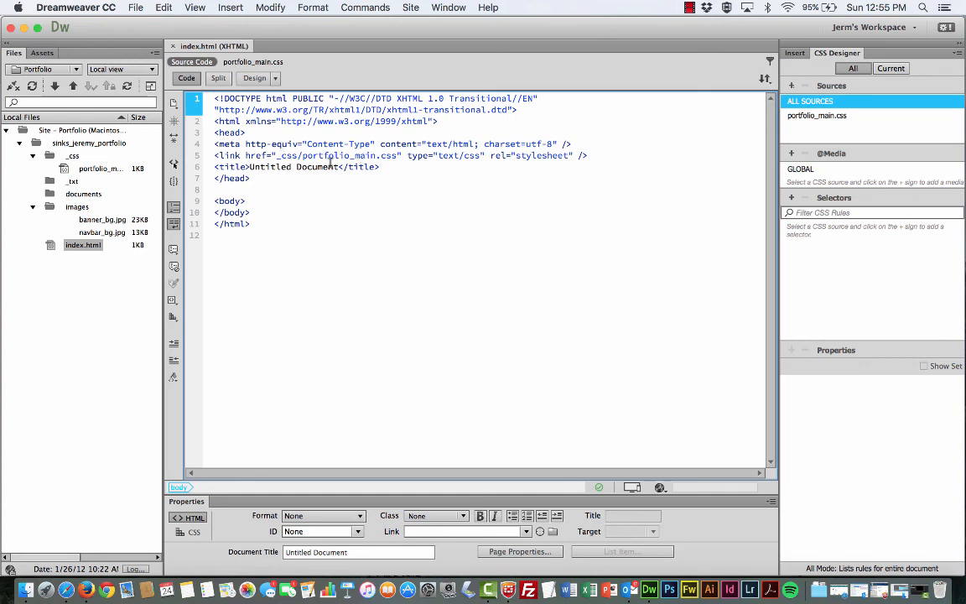
pyautogui.click(690, 7)
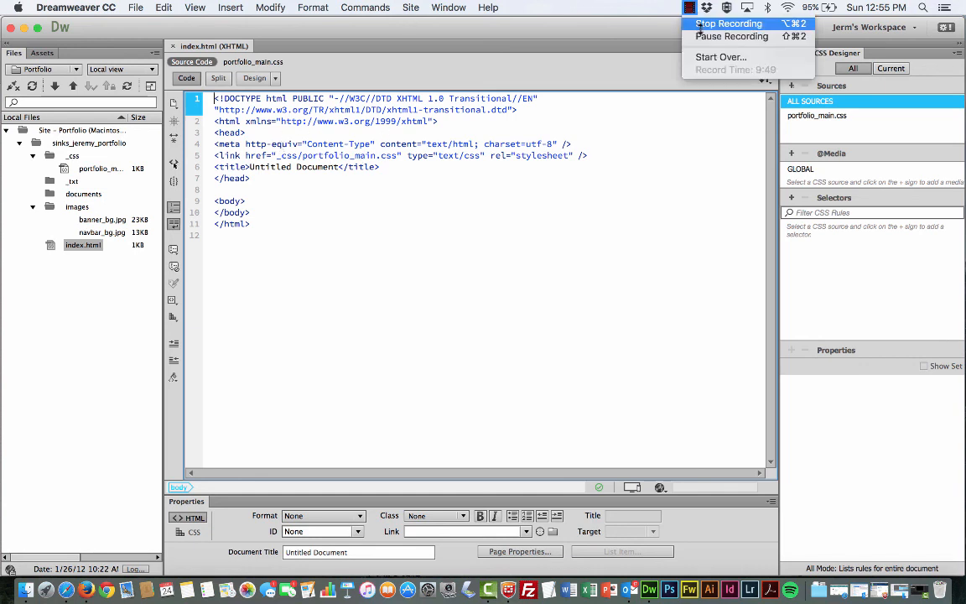